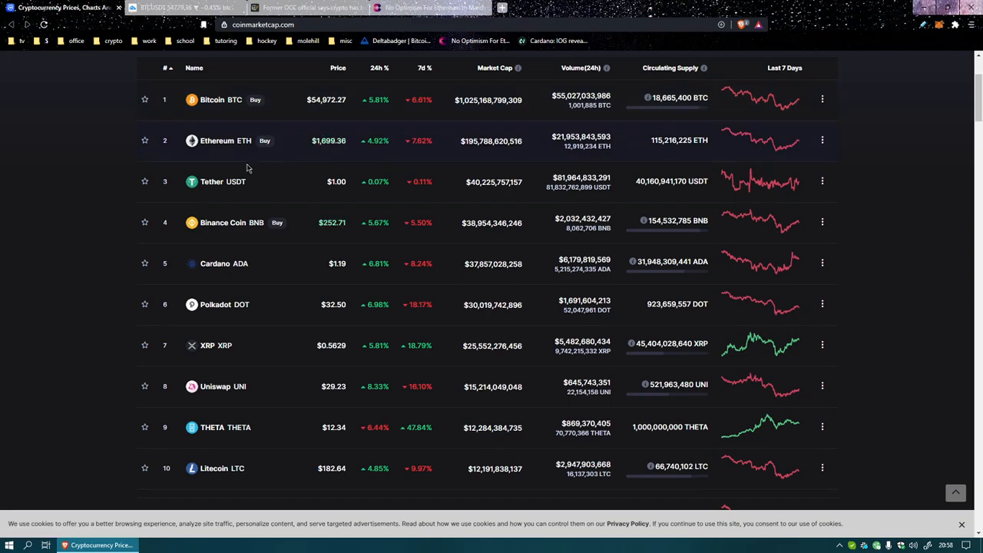
pyautogui.moveTo(282, 205)
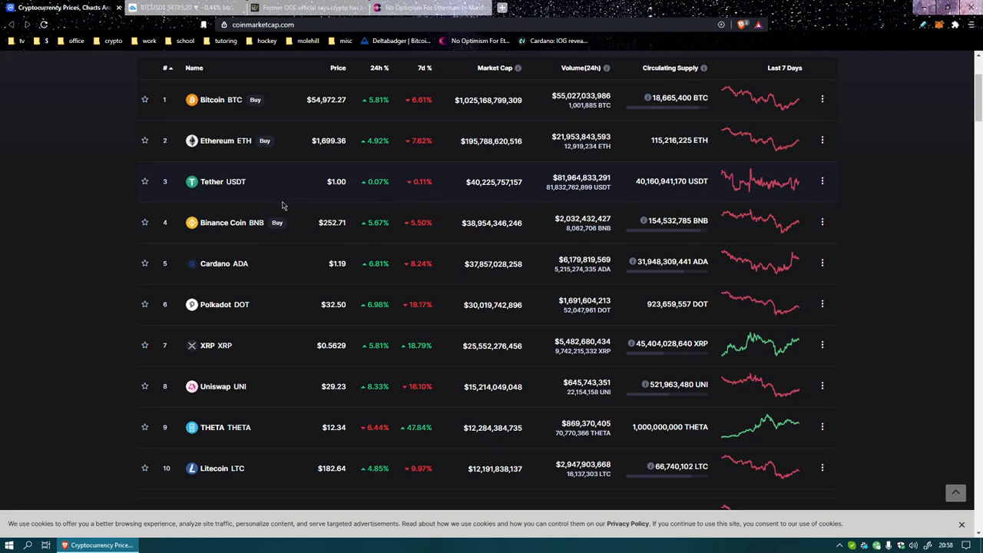
pyautogui.moveTo(282, 227)
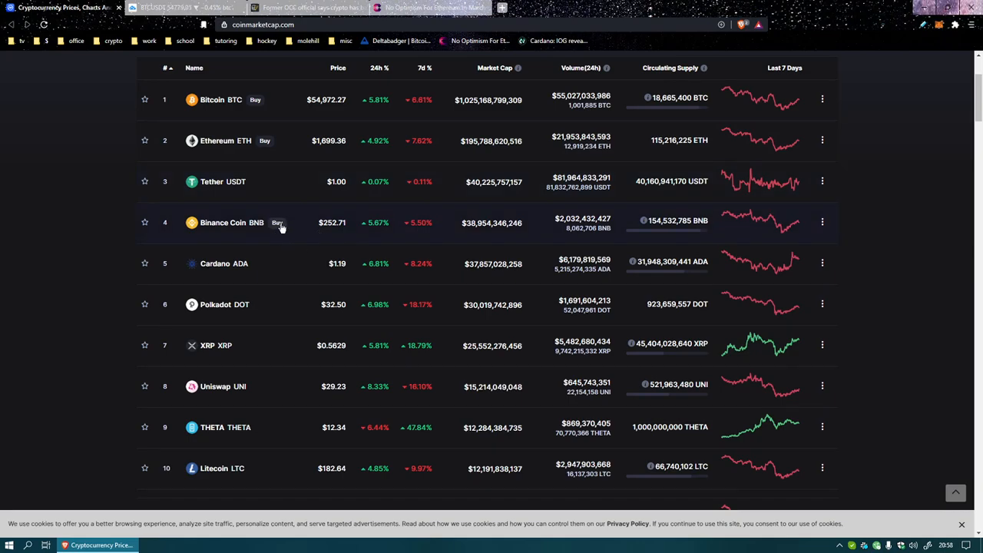
pyautogui.moveTo(324, 233)
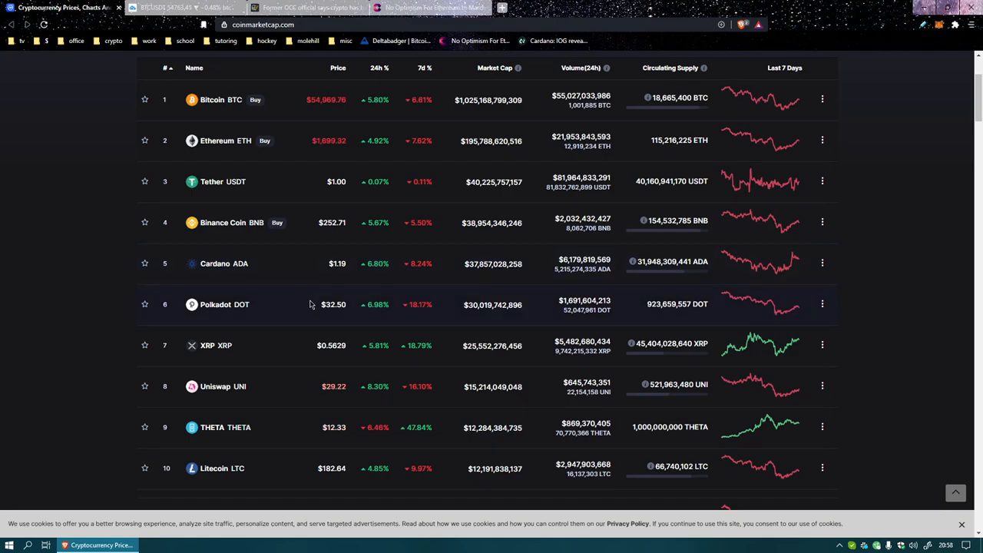
pyautogui.moveTo(274, 353)
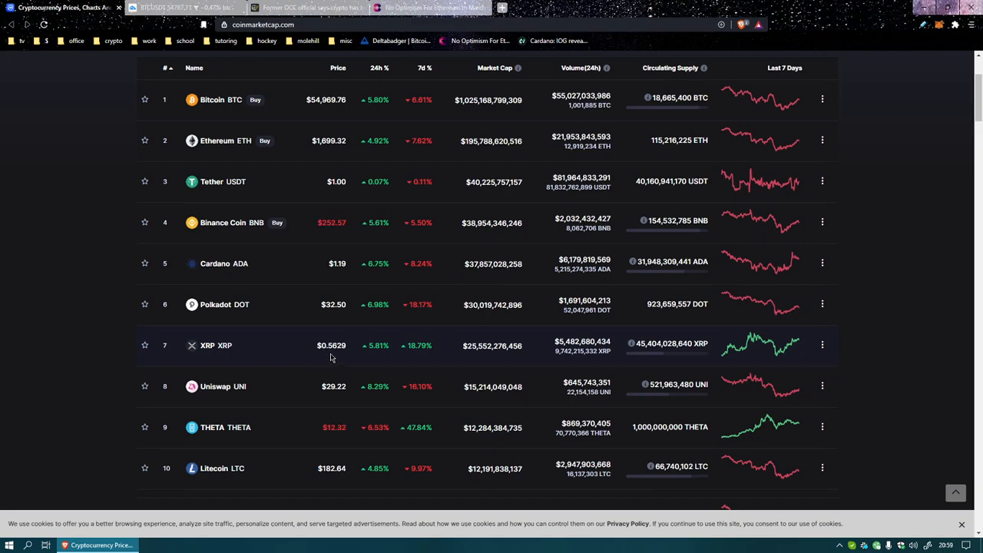
pyautogui.moveTo(300, 397)
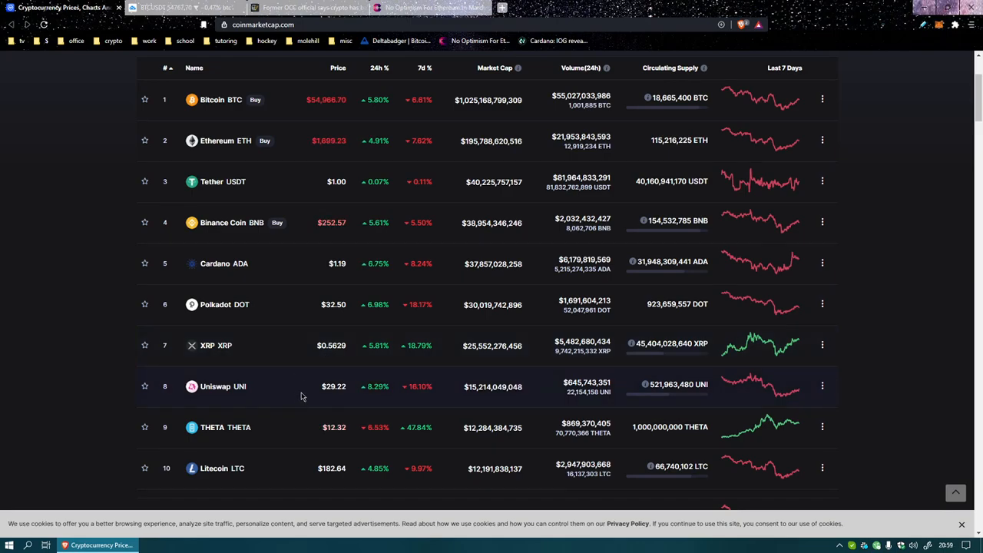
pyautogui.moveTo(334, 398)
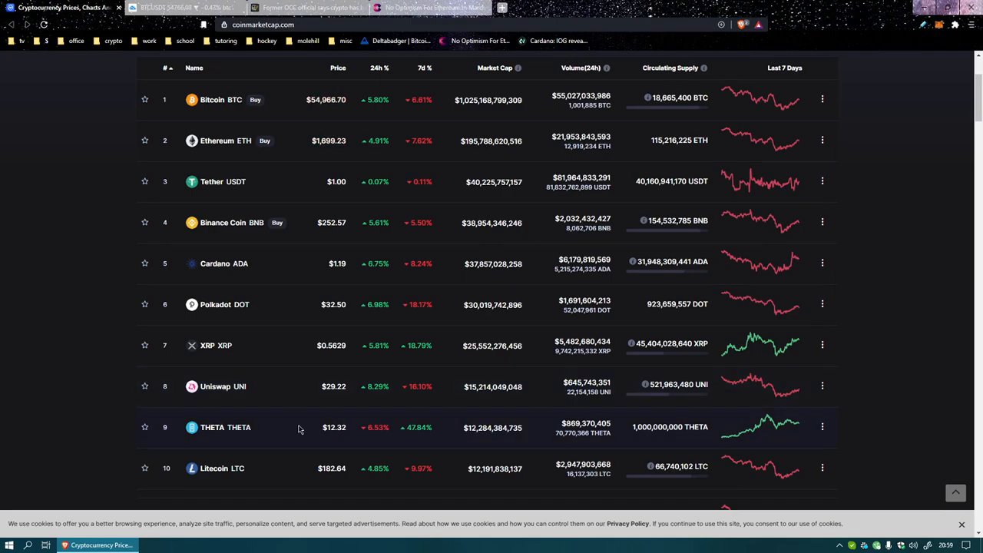
pyautogui.moveTo(313, 446)
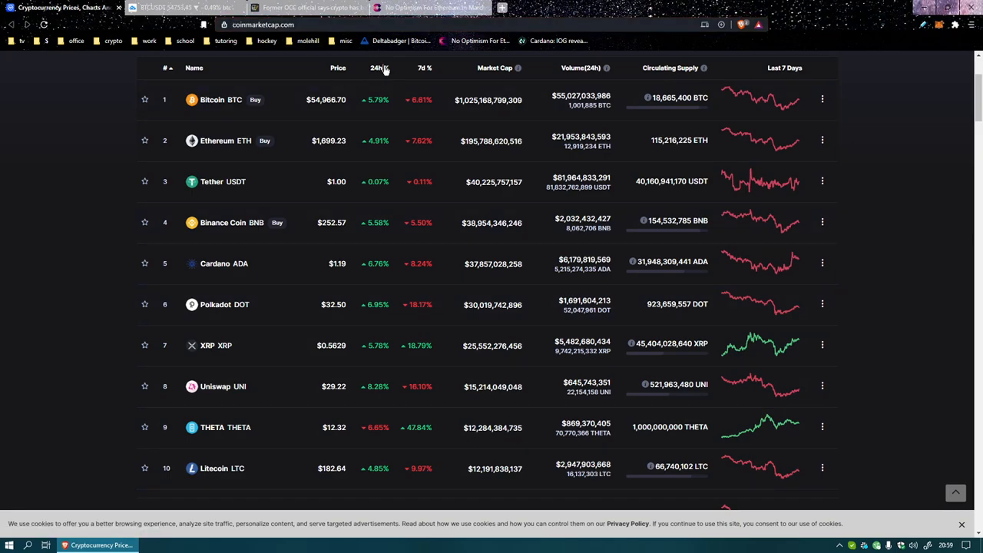
# Step: Sort CoinMarketCap's coins by 24h % descending, putting Filecoin and AscendEX on top
pyautogui.click(377, 68)
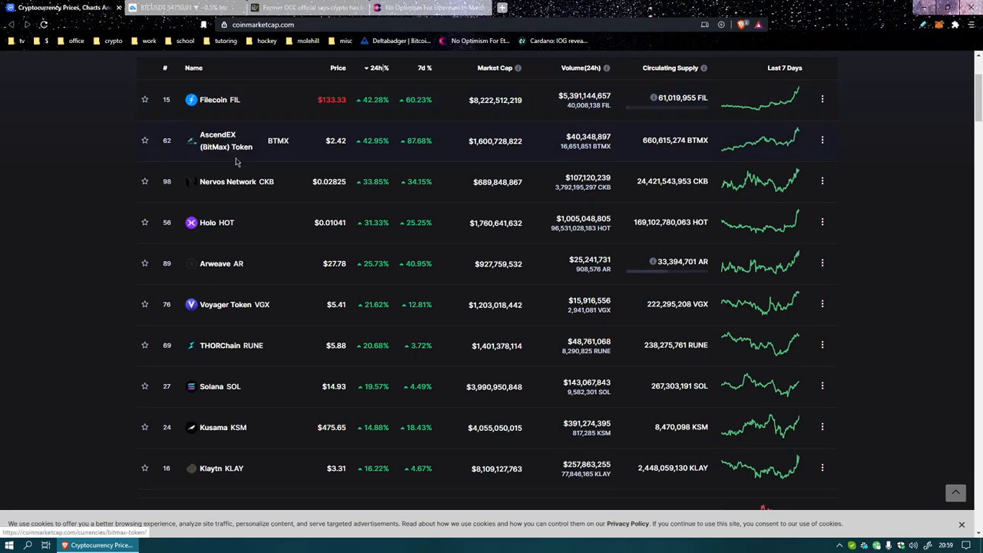
pyautogui.moveTo(245, 153)
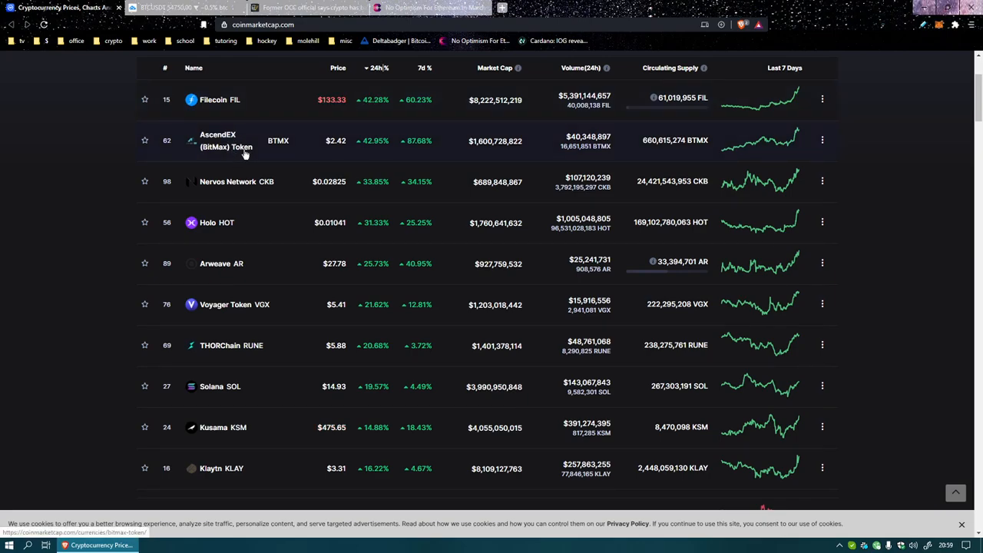
pyautogui.moveTo(231, 195)
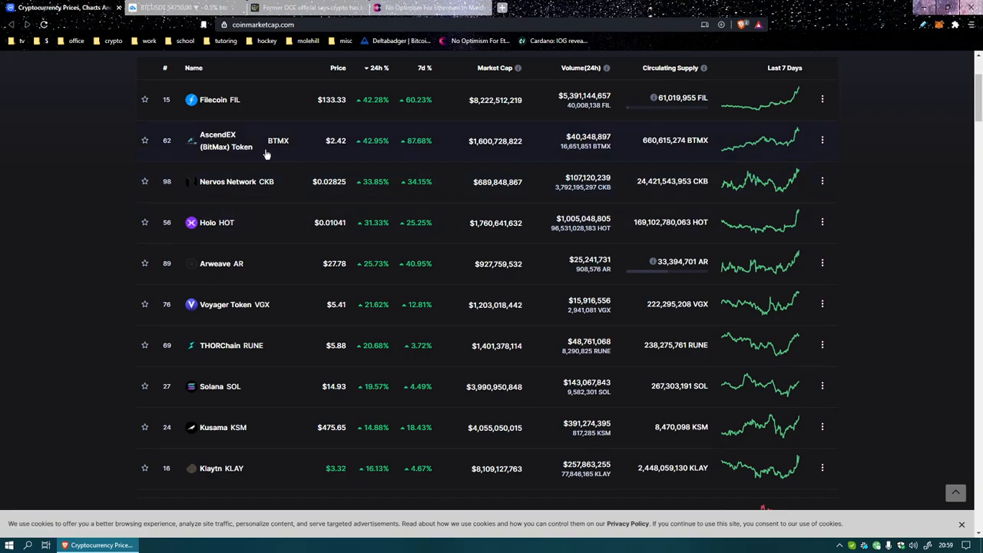
pyautogui.moveTo(209, 191)
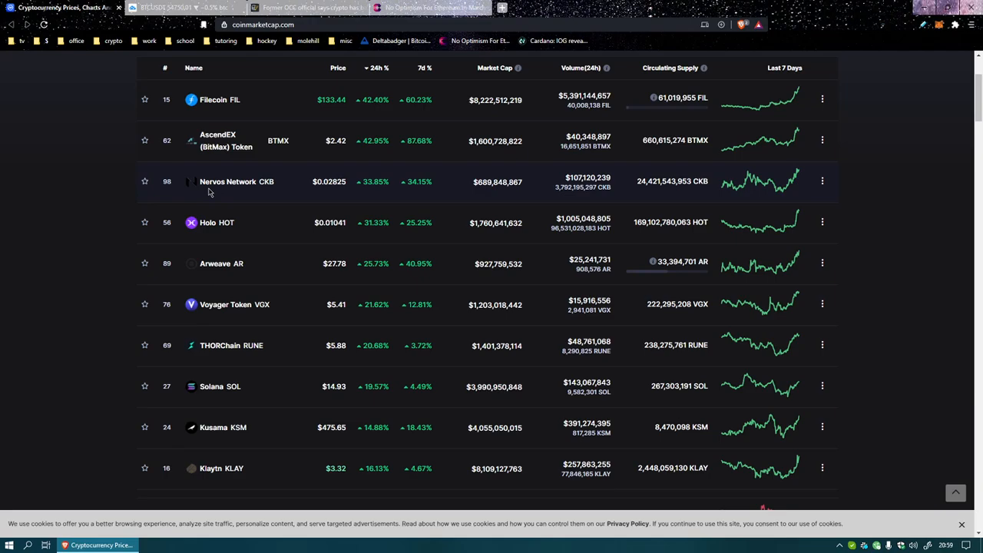
pyautogui.moveTo(229, 236)
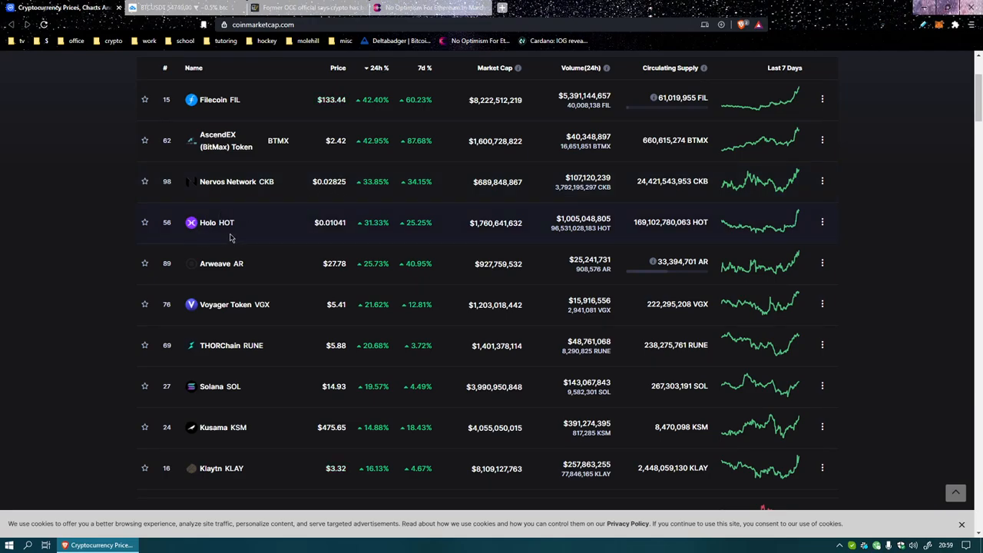
pyautogui.moveTo(267, 281)
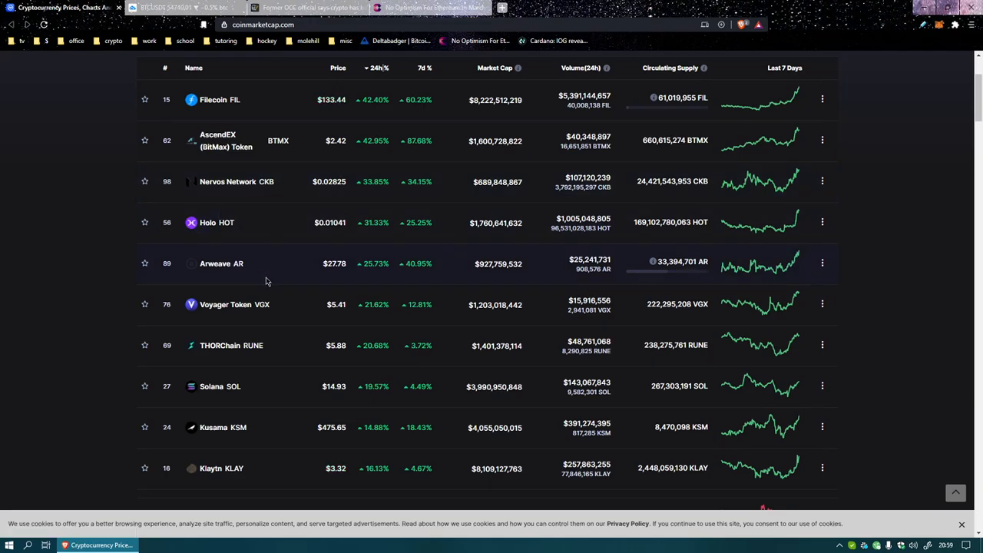
pyautogui.moveTo(254, 319)
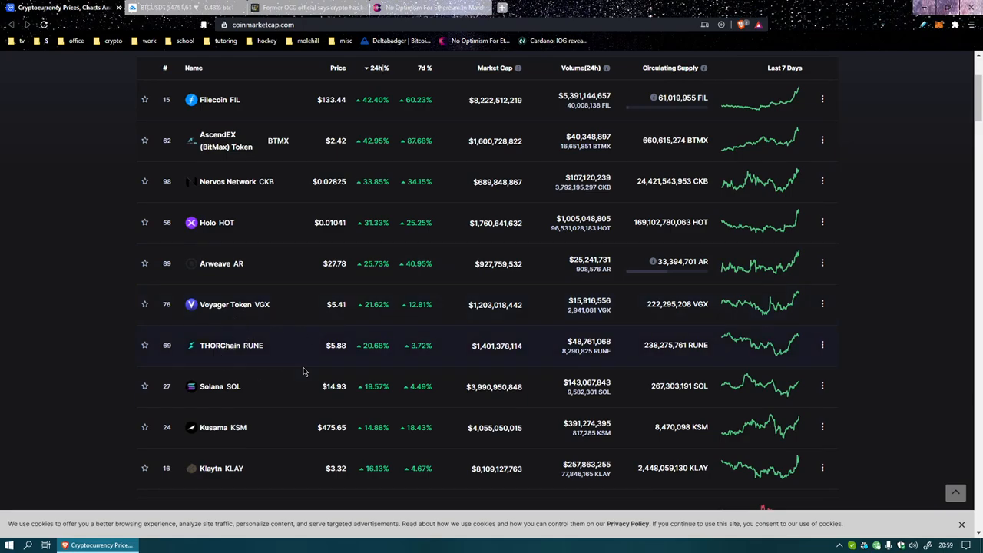
pyautogui.moveTo(258, 324)
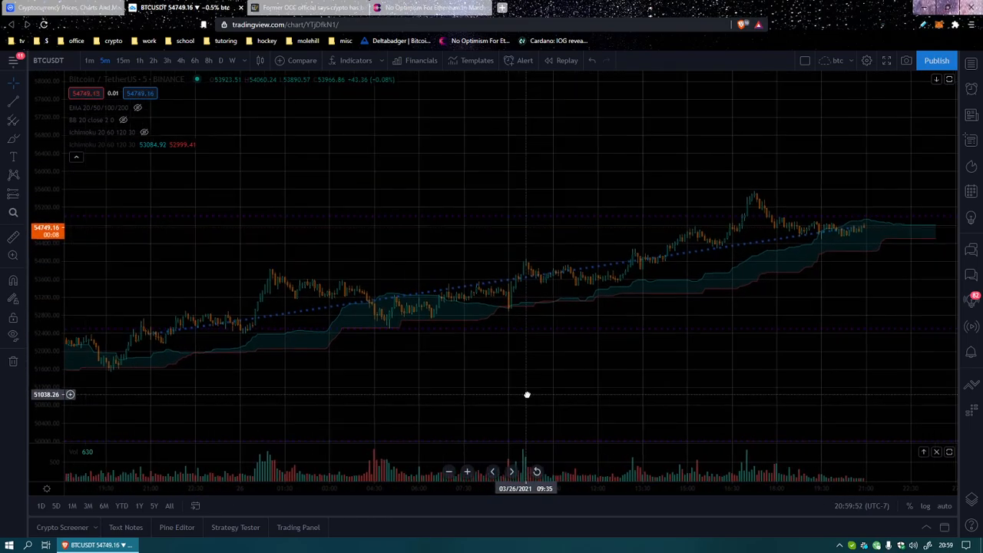
# Step: Select the dotted BTCUSDT 5-minute trend line to show its roughly 4.56% rise
pyautogui.moveTo(149, 334); pyautogui.dragTo(856, 228)
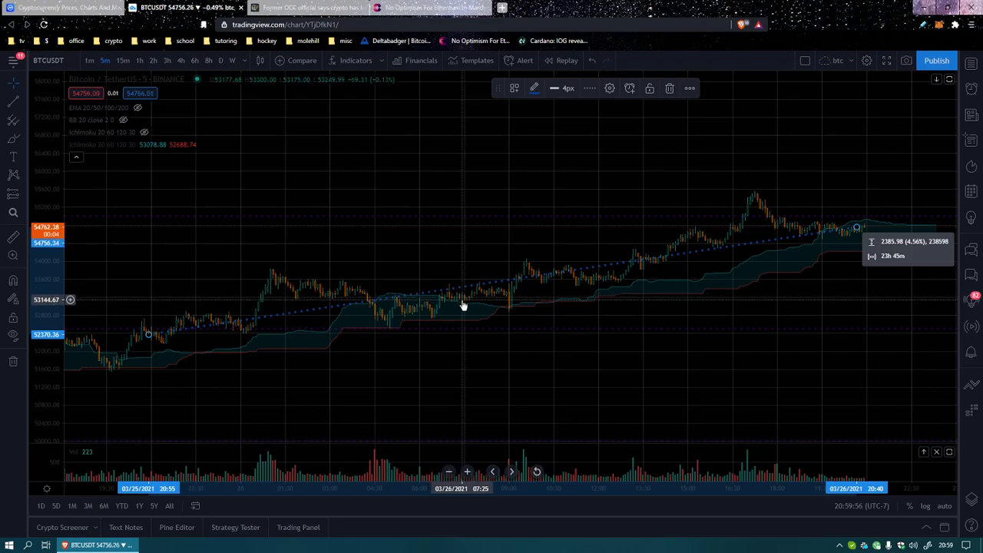
pyautogui.moveTo(519, 324)
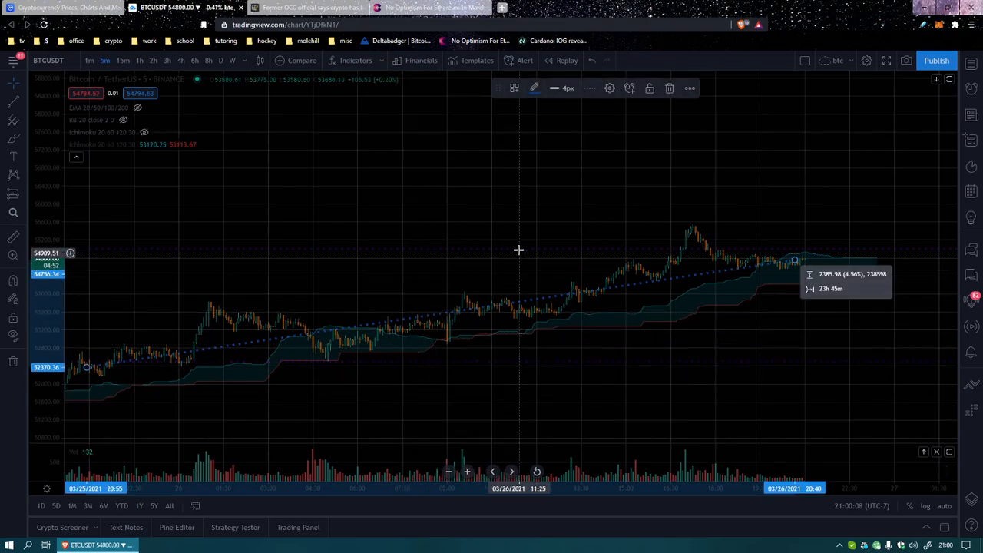
pyautogui.moveTo(508, 253)
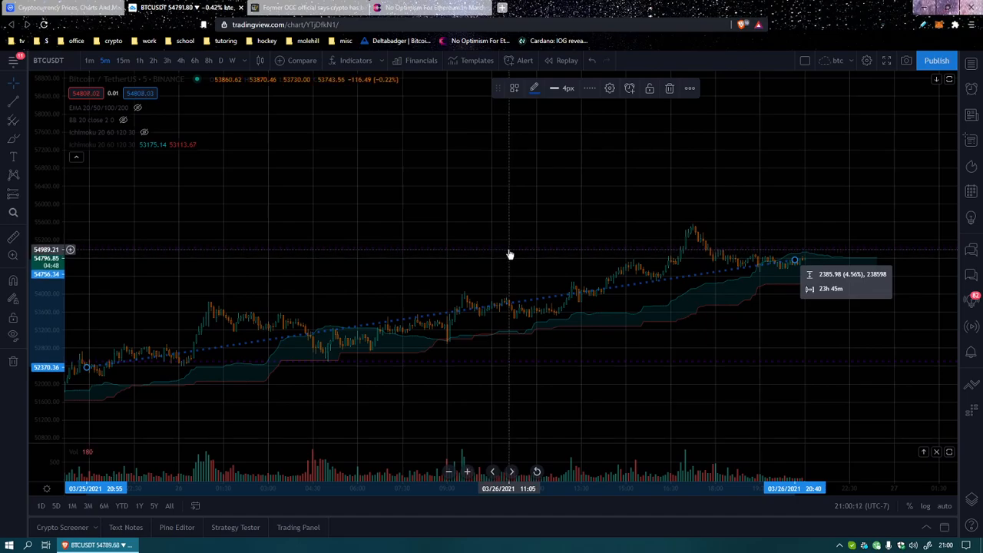
pyautogui.moveTo(763, 375)
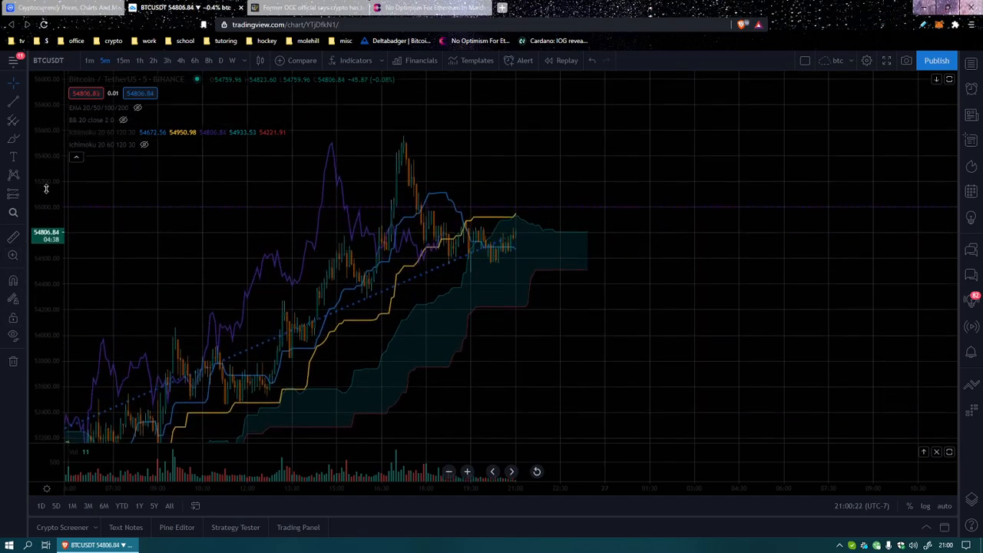
pyautogui.moveTo(485, 249)
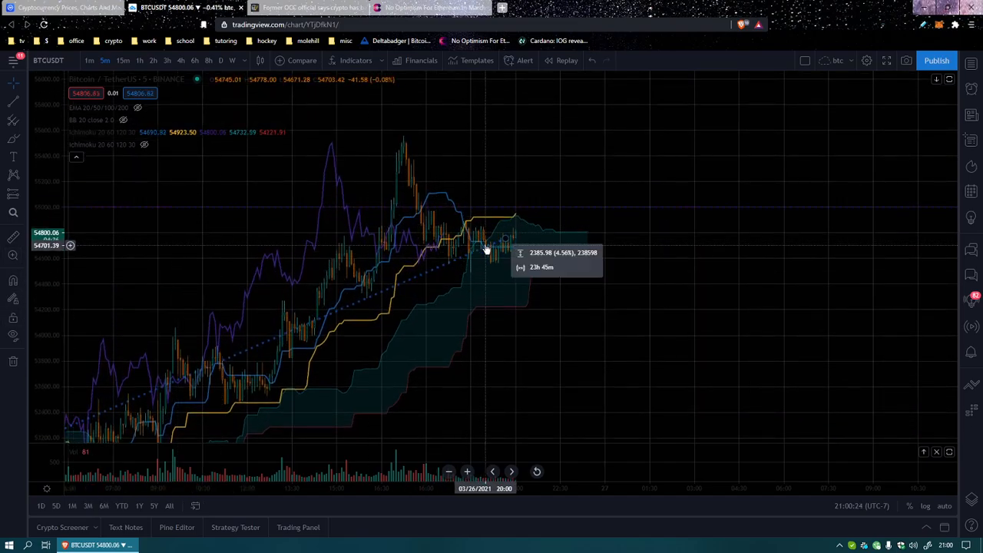
pyautogui.moveTo(524, 255)
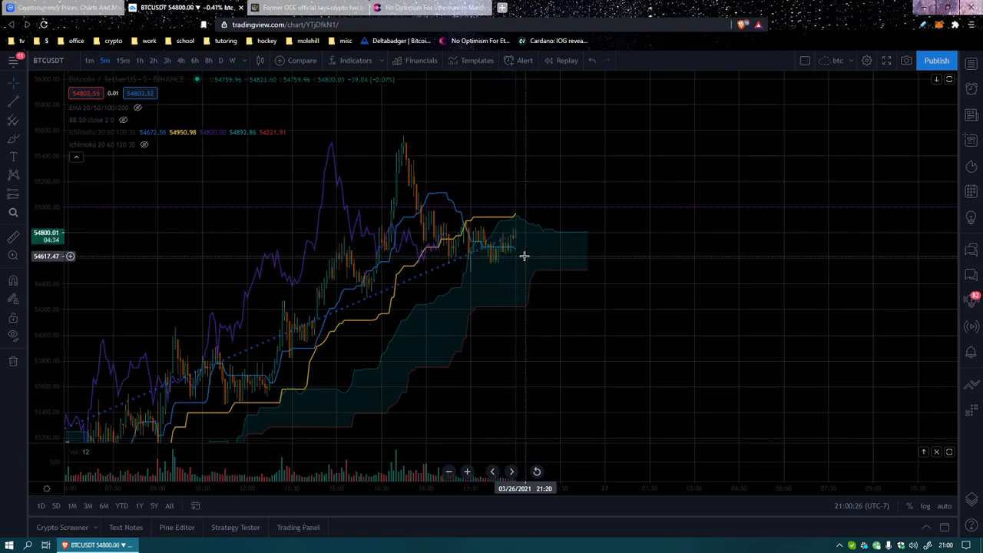
pyautogui.moveTo(437, 239)
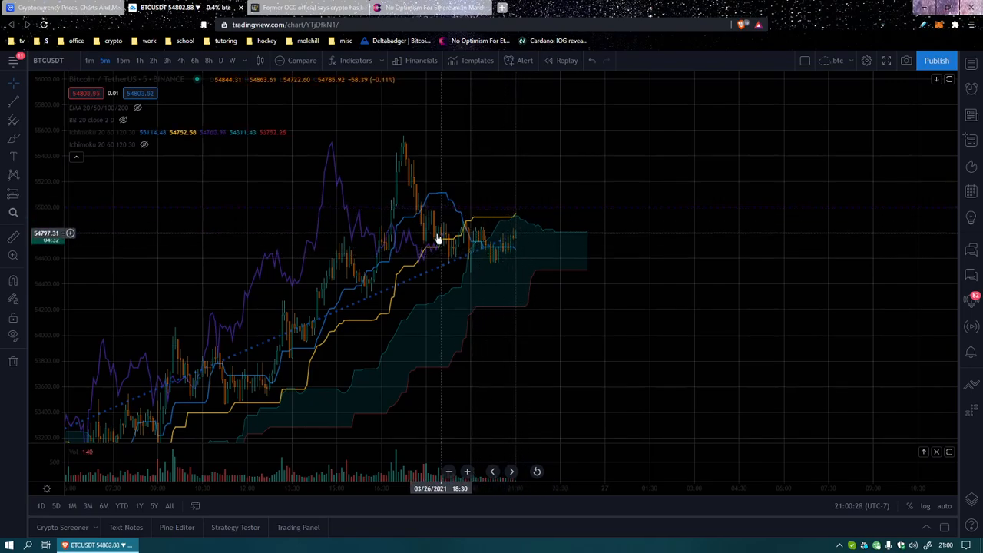
pyautogui.moveTo(439, 247)
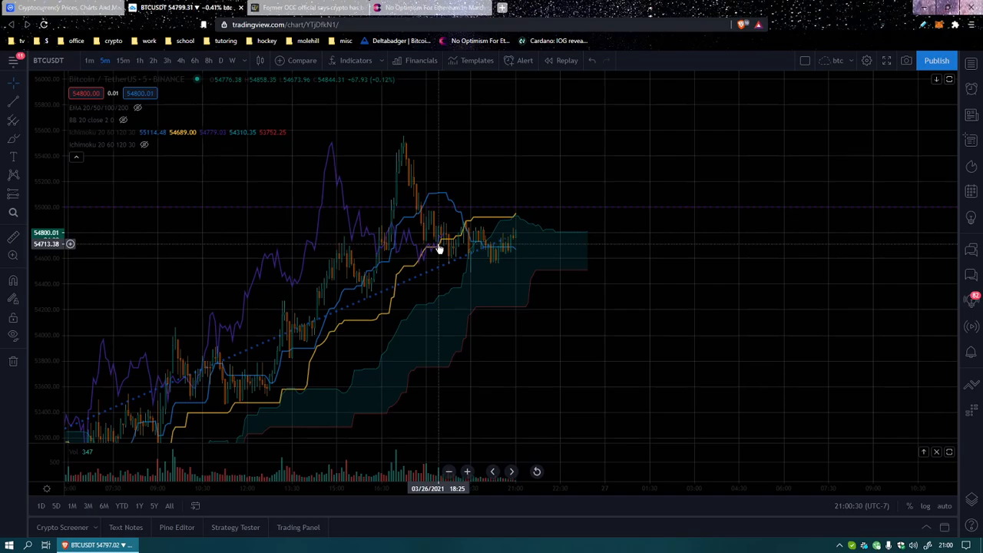
pyautogui.moveTo(461, 249)
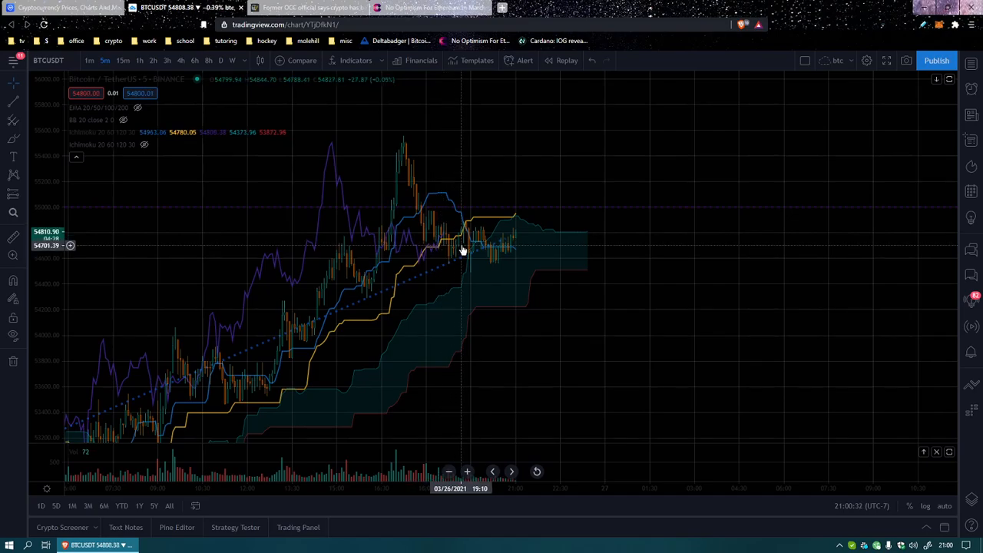
pyautogui.moveTo(455, 247)
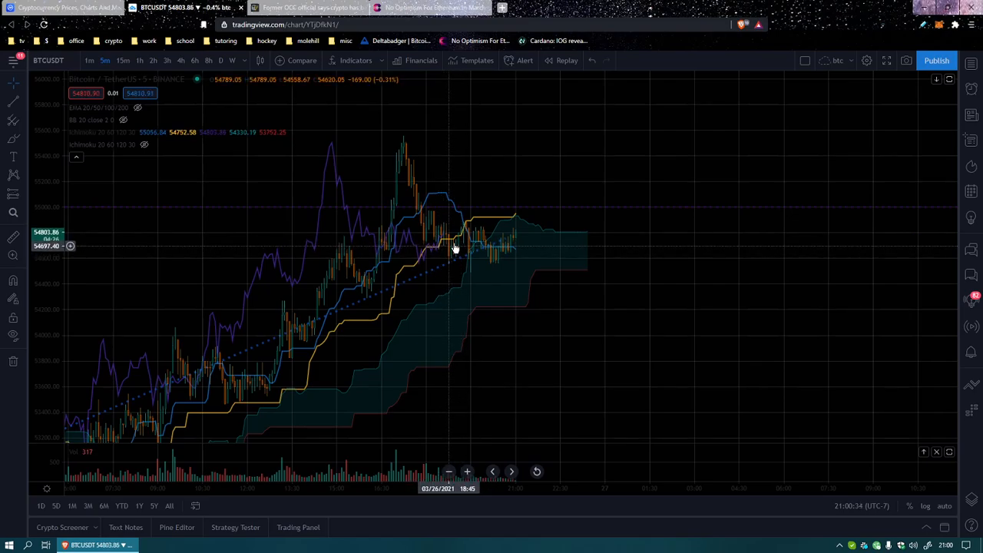
pyautogui.moveTo(514, 242)
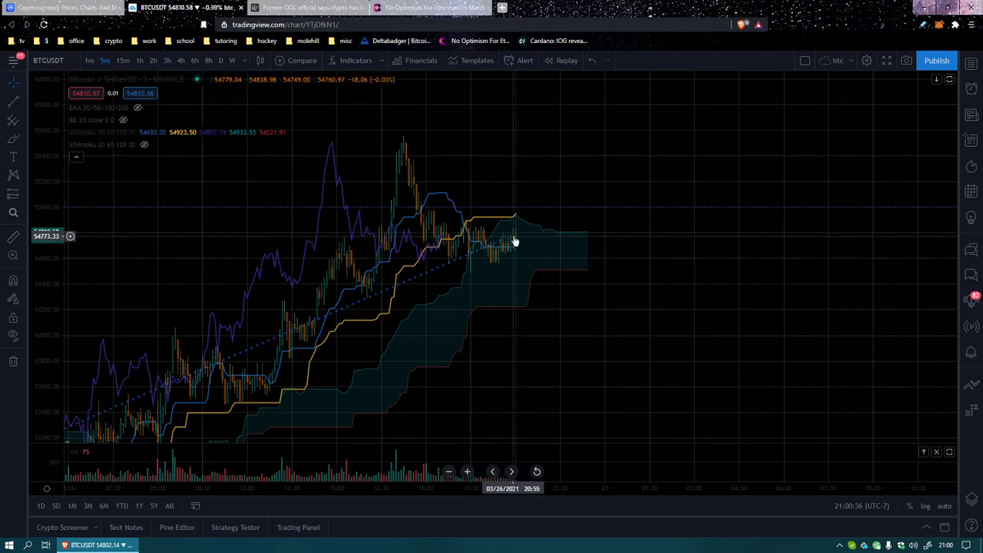
pyautogui.moveTo(307, 205)
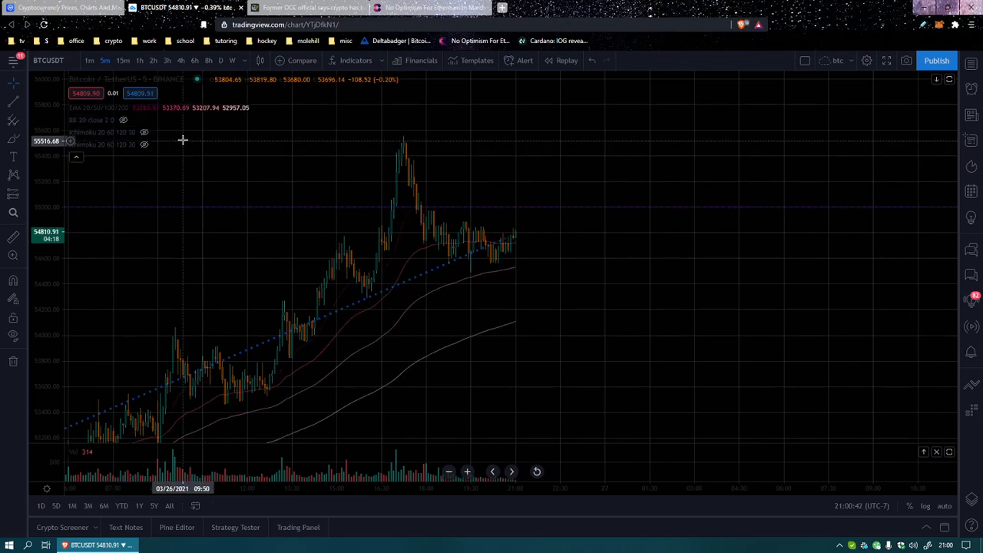
pyautogui.moveTo(164, 145)
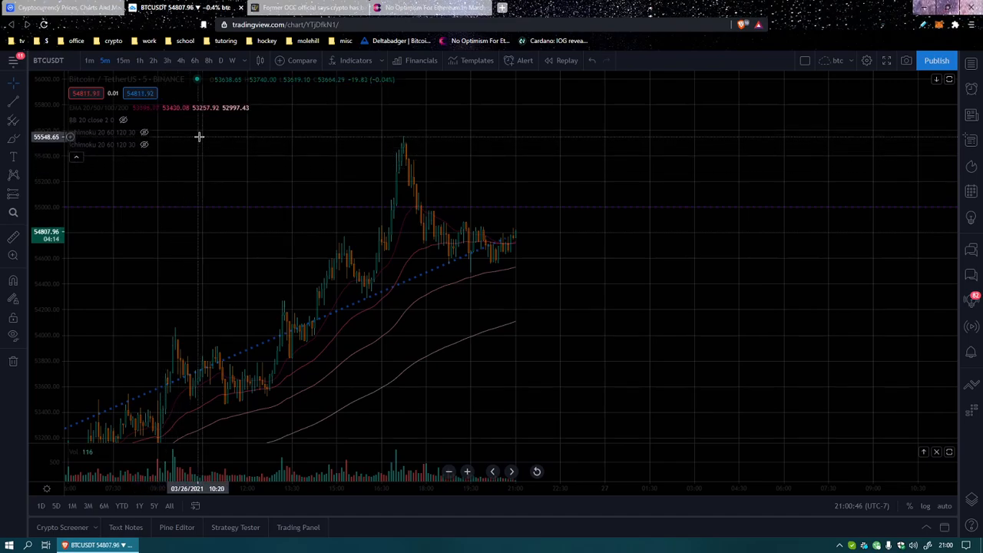
pyautogui.moveTo(432, 235)
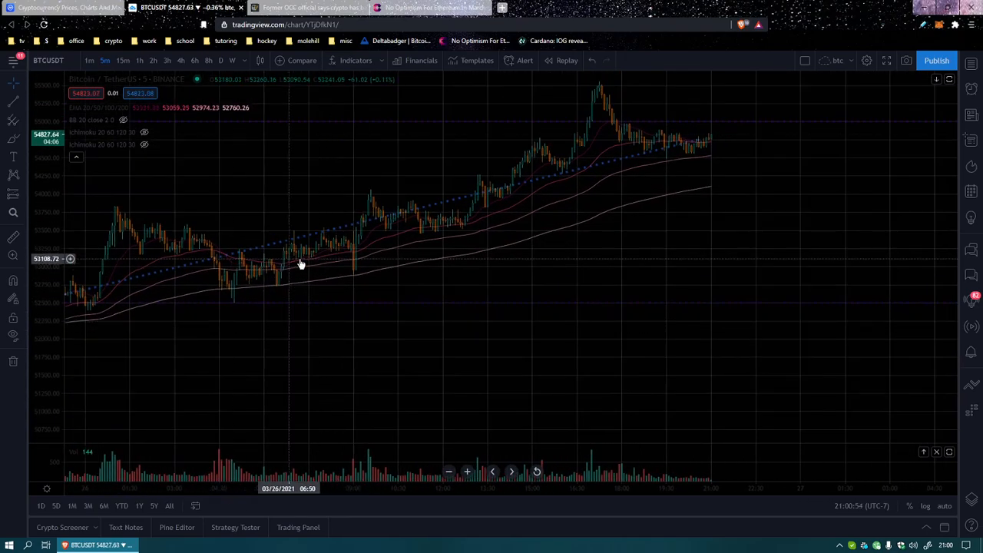
pyautogui.moveTo(289, 265)
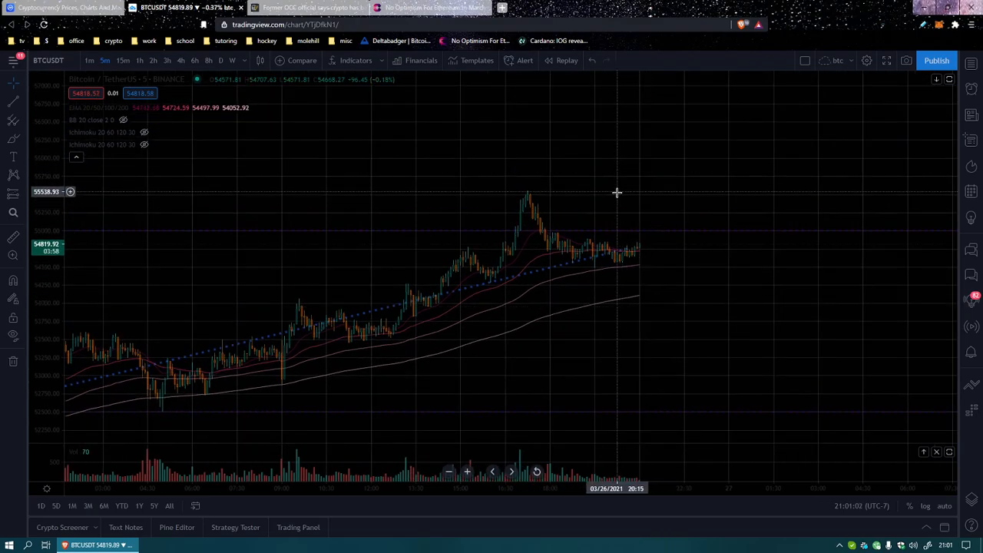
pyautogui.moveTo(627, 238)
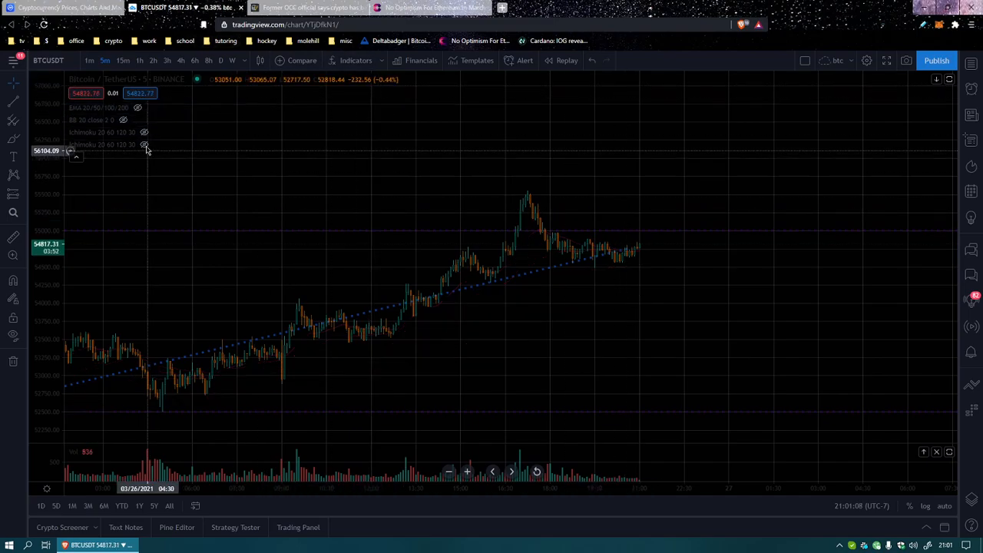
# Step: Hide the Ichimoku and EMA overlays, then bring up the Cointelegraph crypto-backing article
pyautogui.click(144, 131)
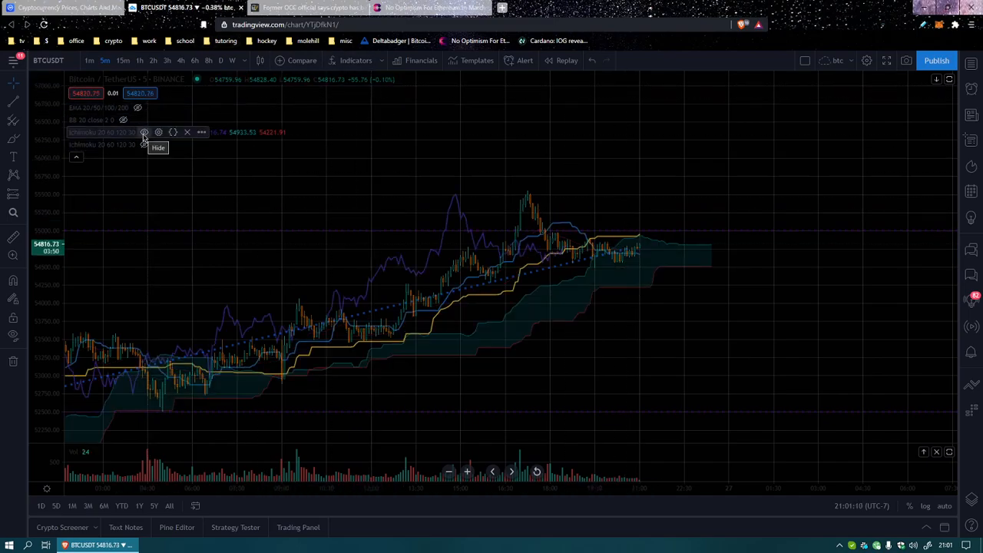
pyautogui.click(143, 132)
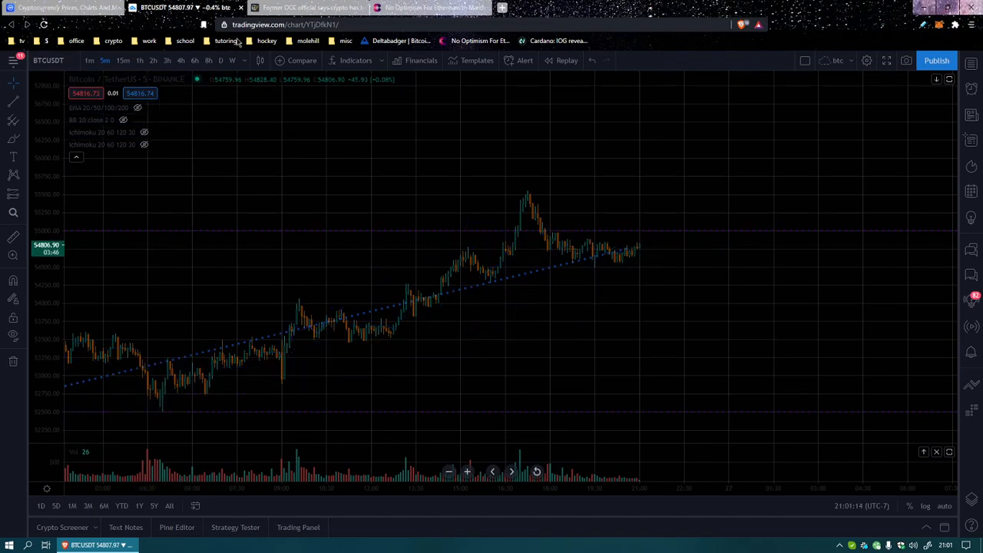
pyautogui.click(307, 8)
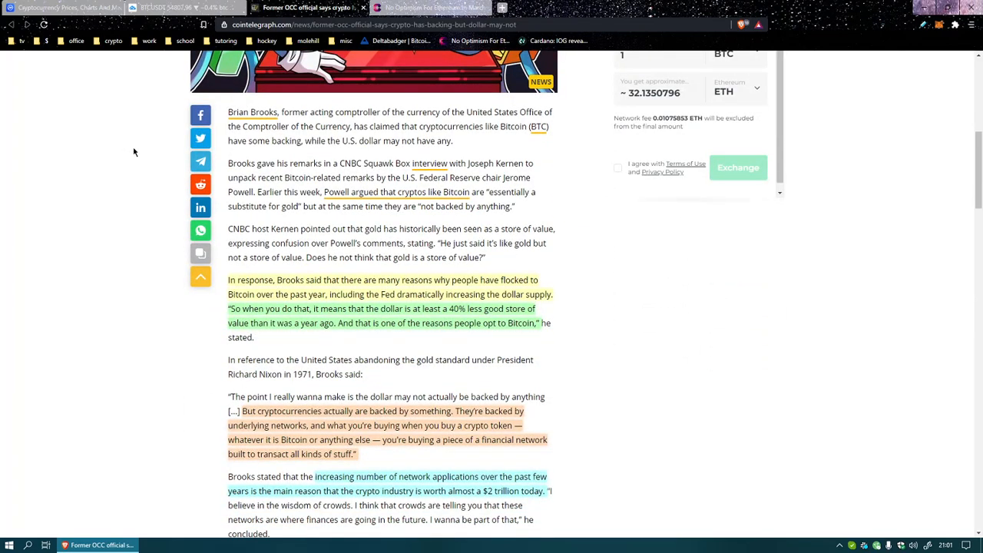
pyautogui.moveTo(161, 154)
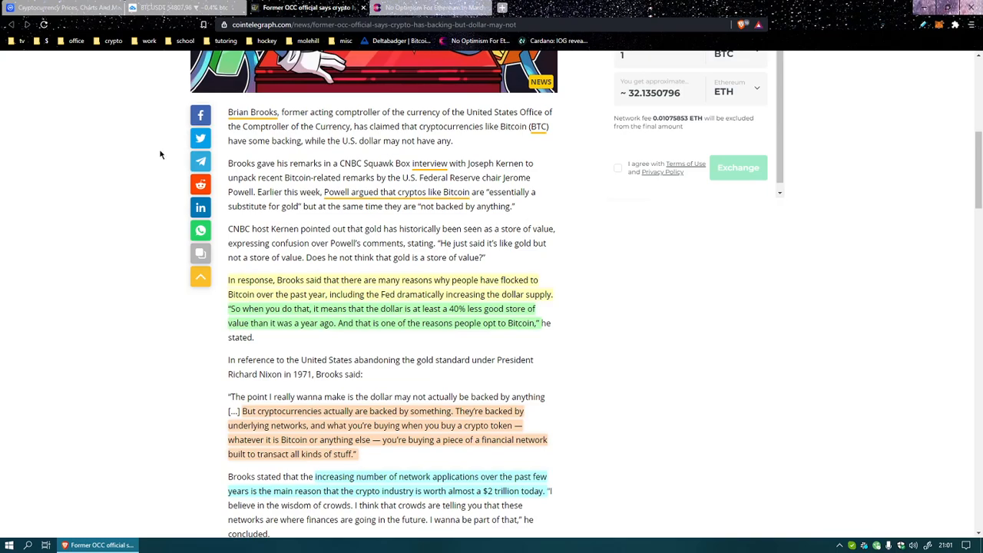
pyautogui.scroll(3)
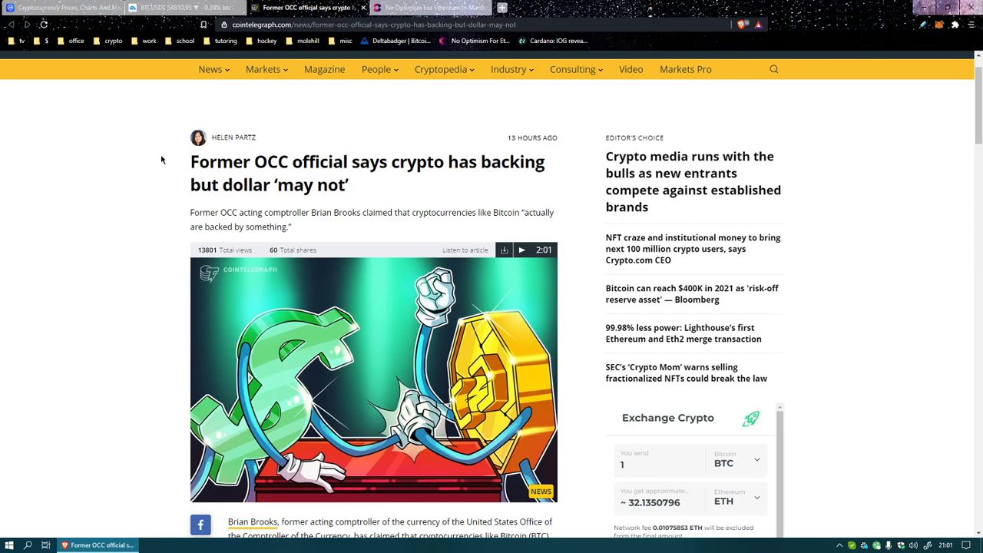
pyautogui.scroll(-3)
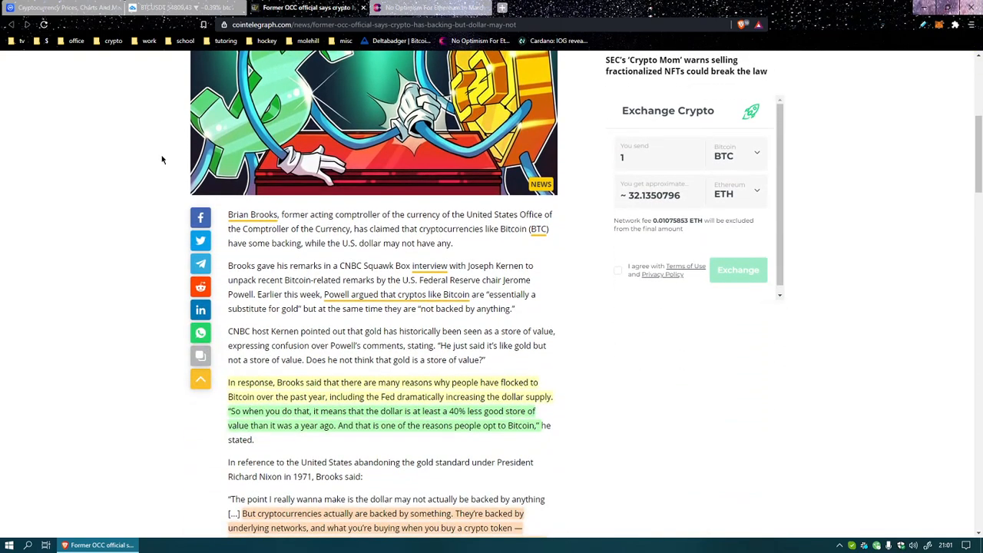
pyautogui.scroll(-3)
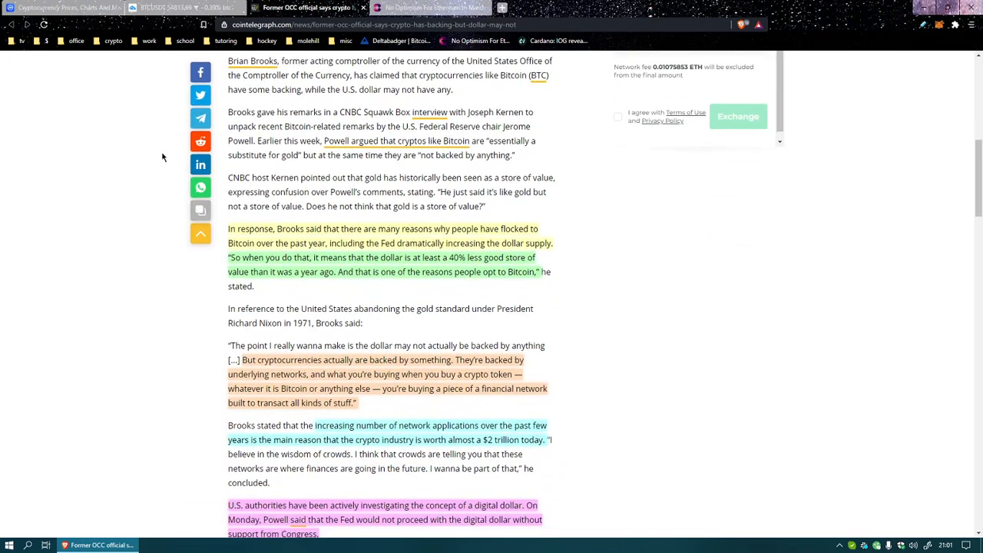
pyautogui.moveTo(282, 123)
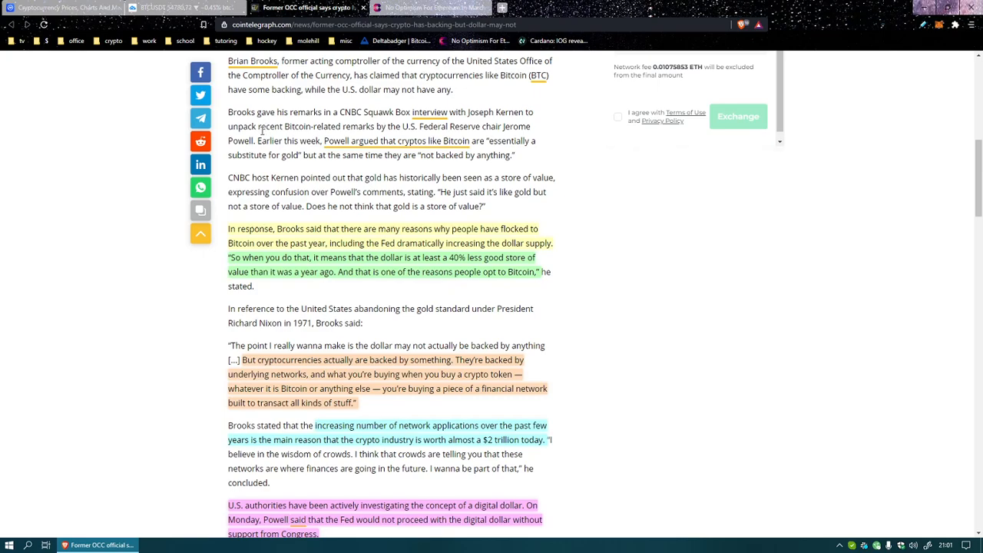
pyautogui.moveTo(438, 127)
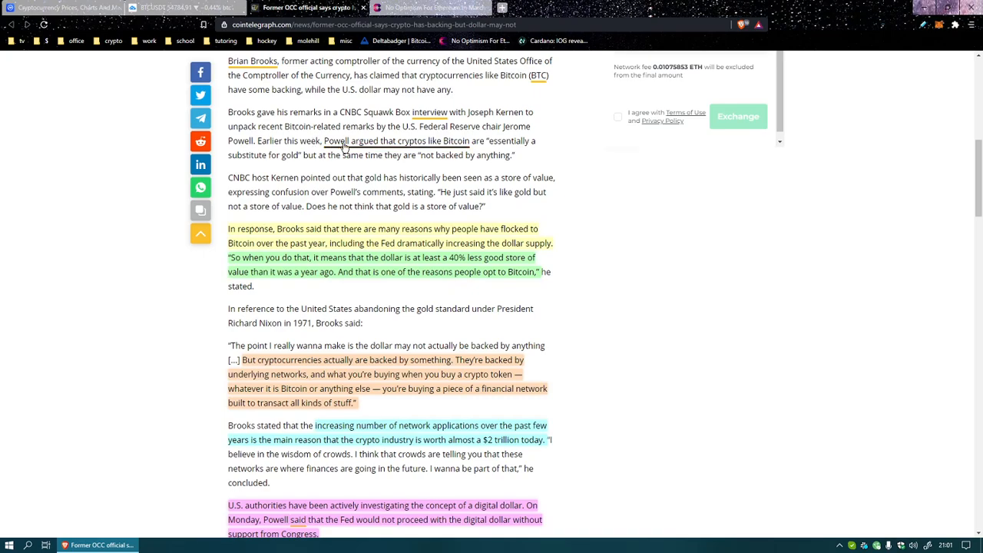
pyautogui.moveTo(468, 150)
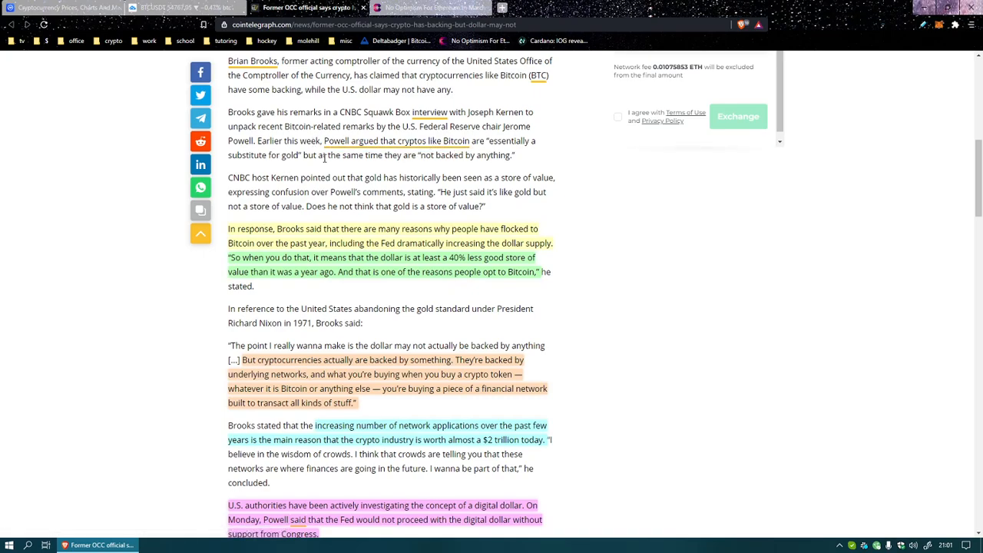
pyautogui.moveTo(482, 159)
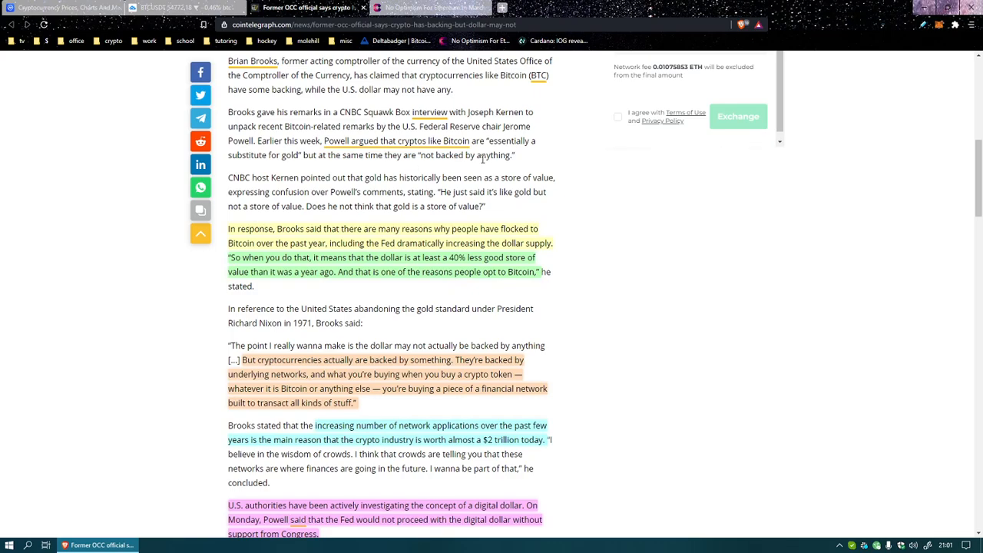
pyautogui.moveTo(434, 190)
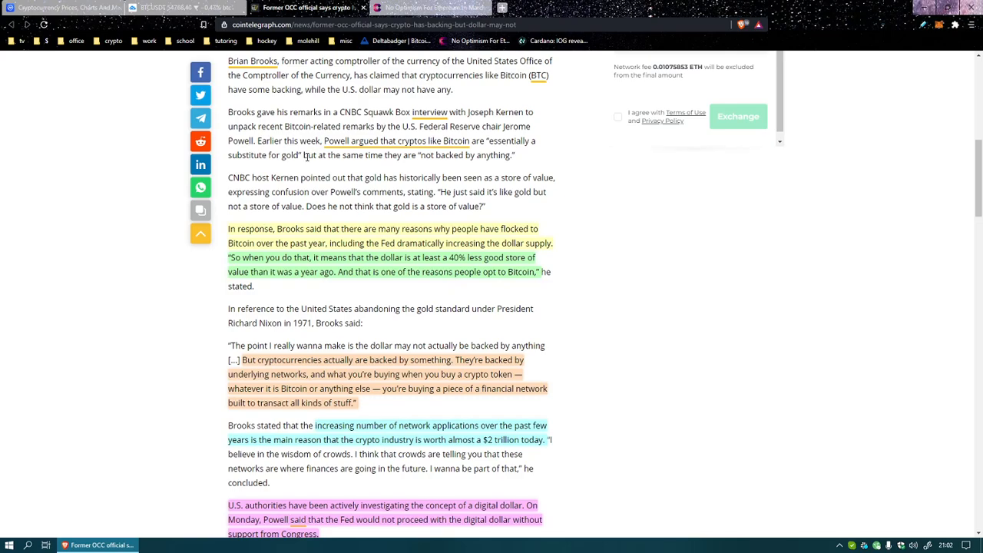
pyautogui.moveTo(291, 239)
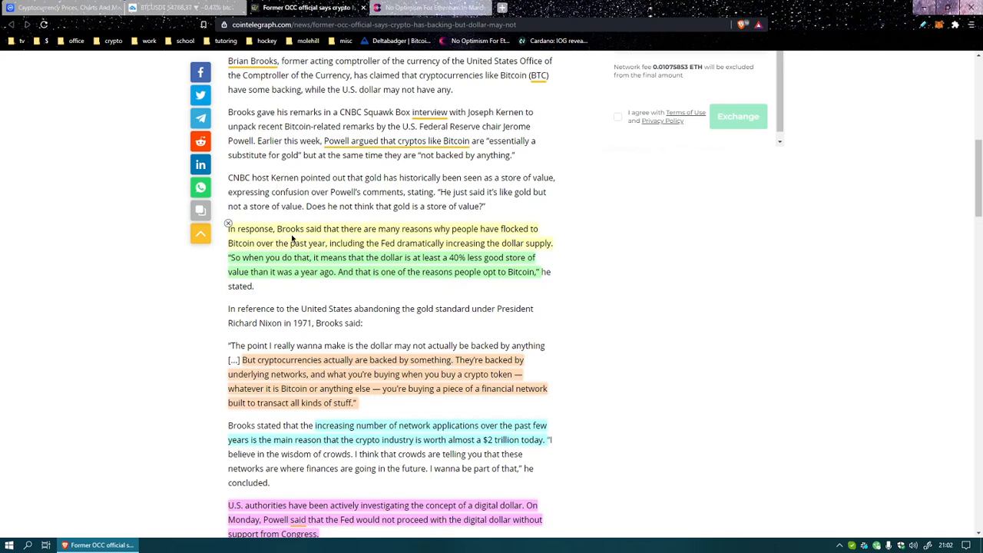
pyautogui.moveTo(396, 243)
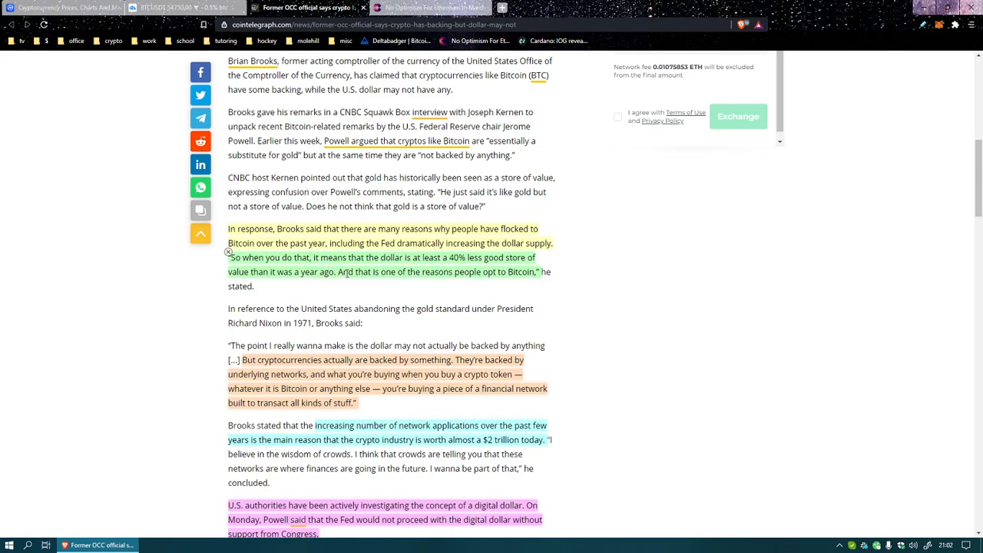
pyautogui.moveTo(519, 286)
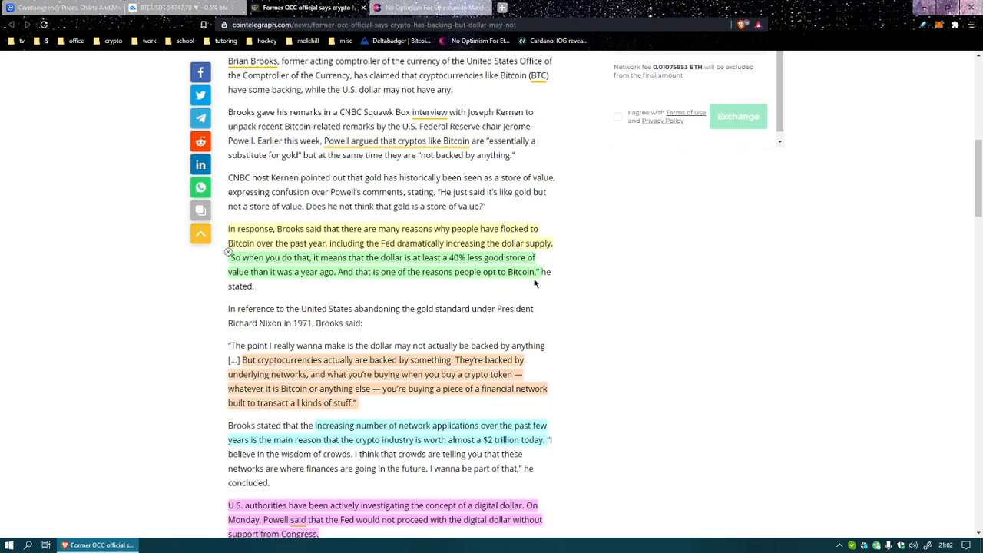
pyautogui.scroll(-3)
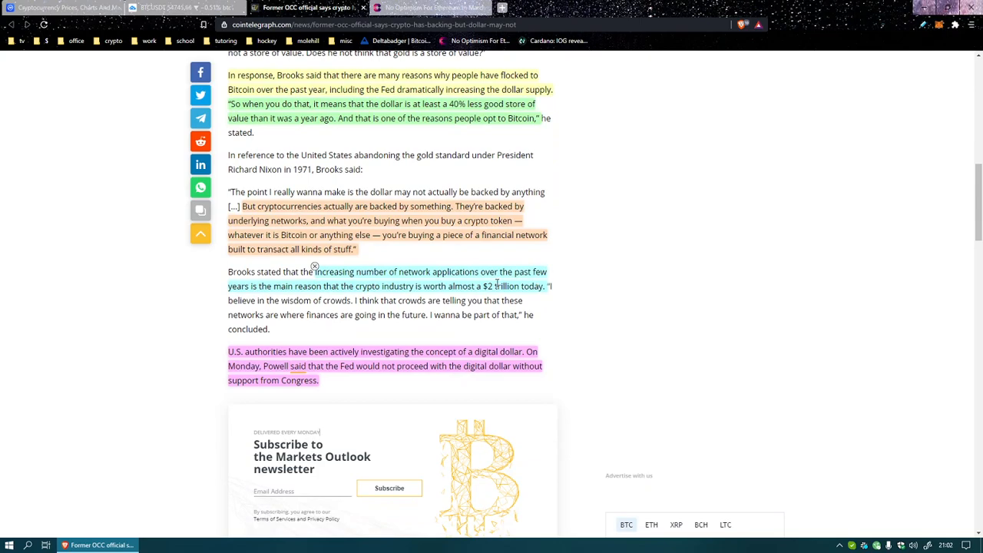
pyautogui.moveTo(272, 230)
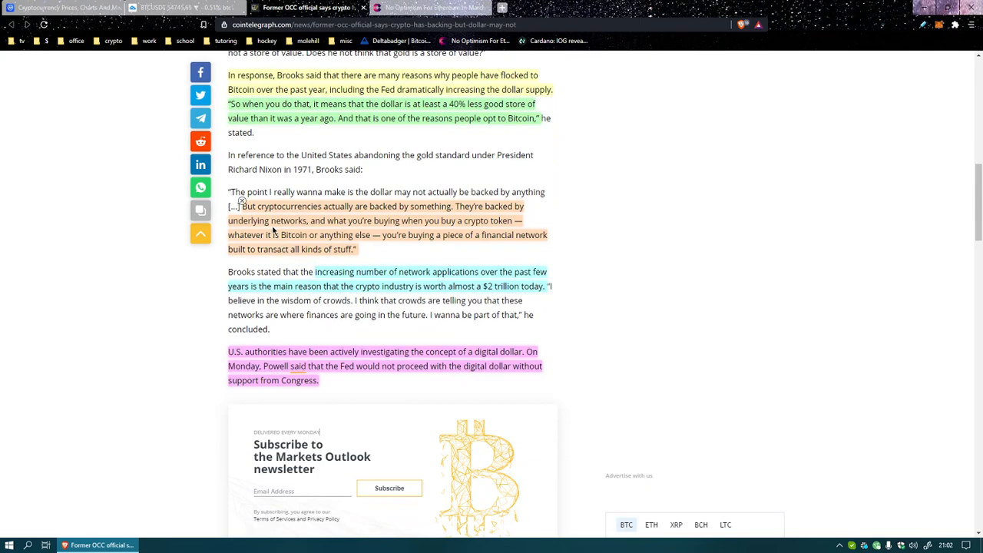
pyautogui.moveTo(398, 218)
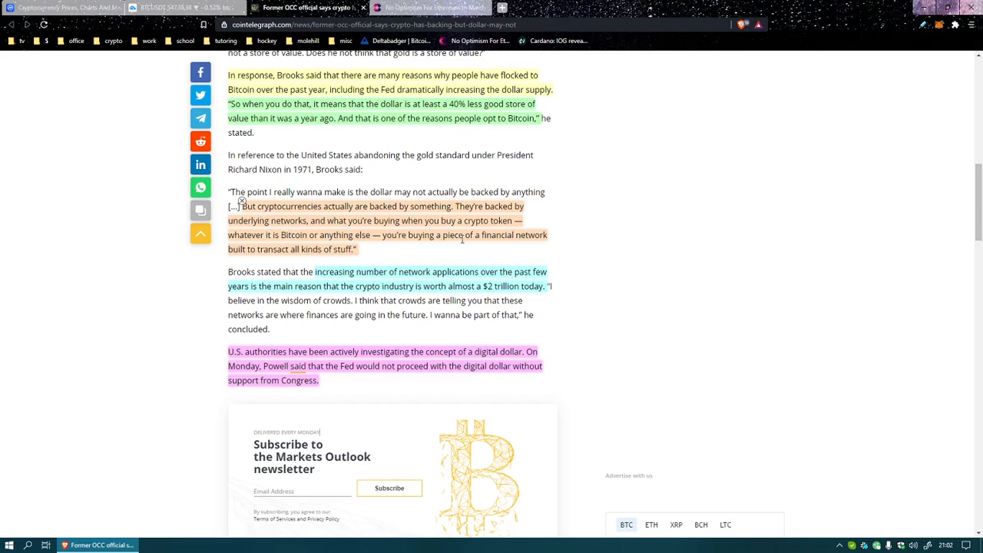
pyautogui.moveTo(236, 245)
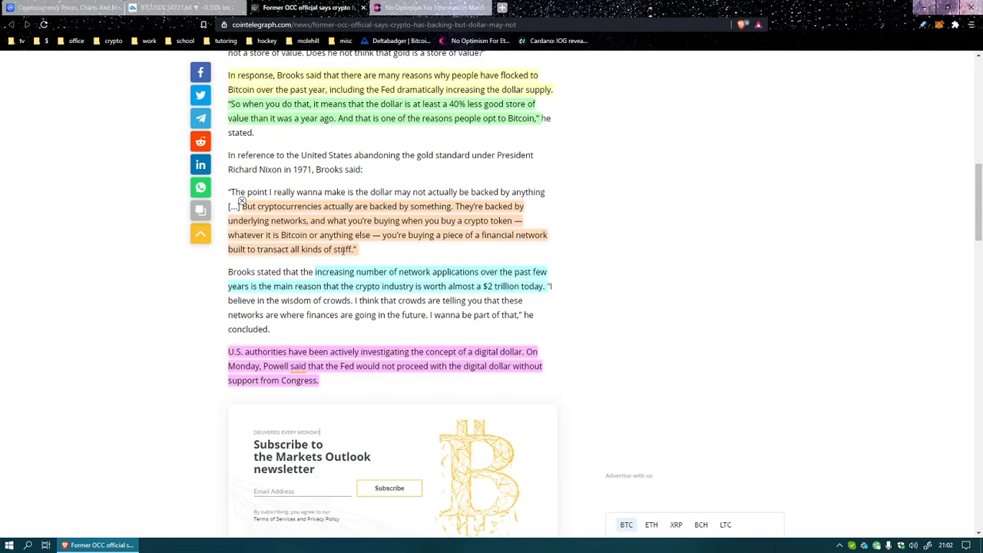
pyautogui.moveTo(384, 257)
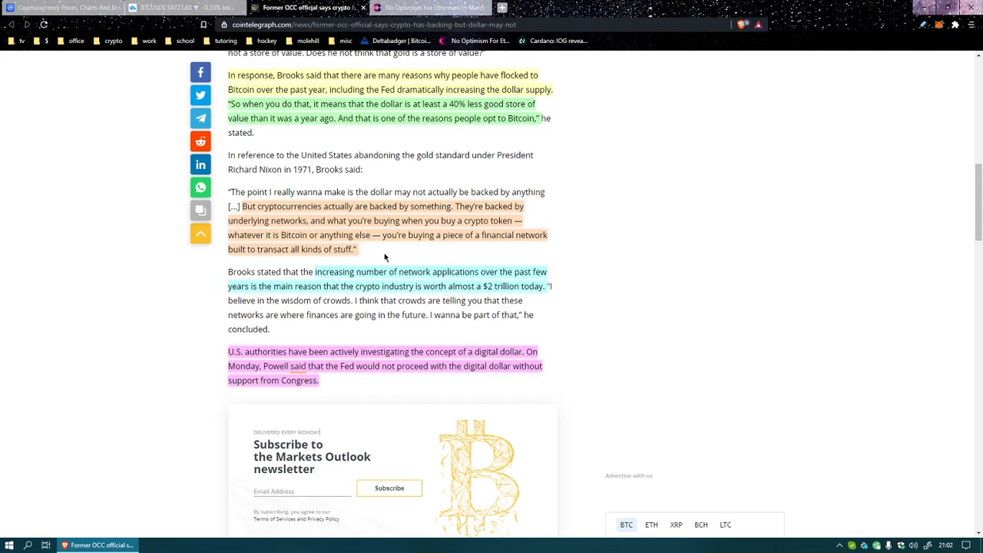
pyautogui.moveTo(369, 261)
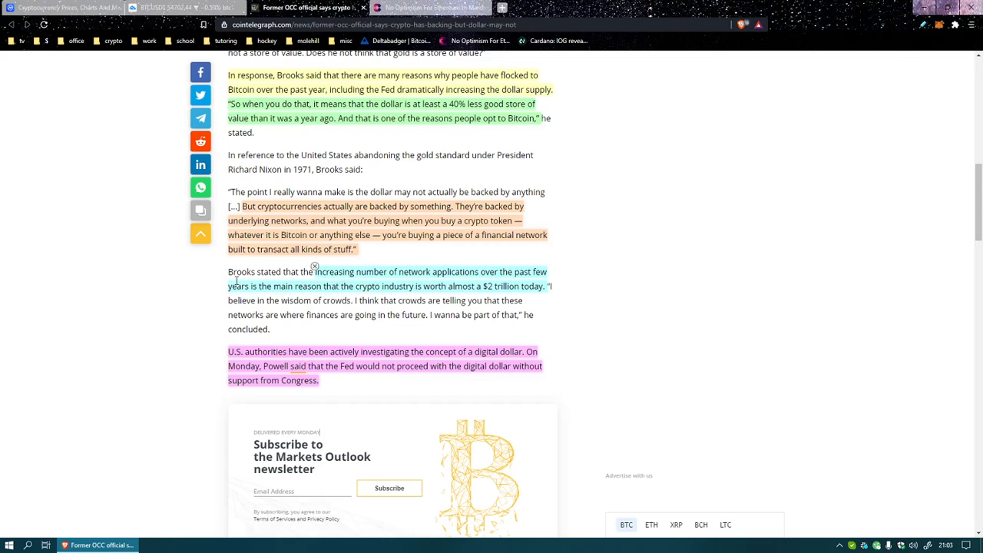
pyautogui.moveTo(374, 291)
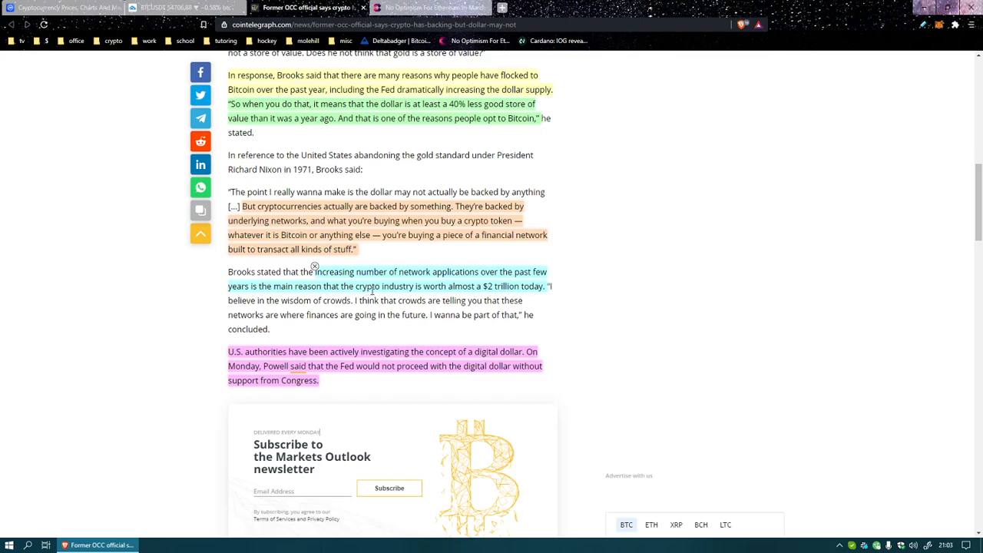
pyautogui.moveTo(375, 268)
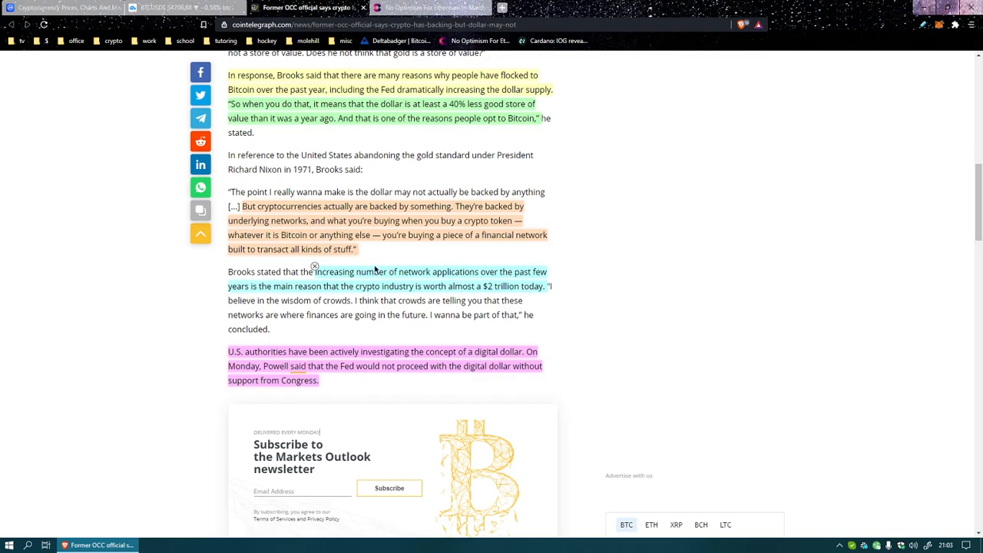
pyautogui.scroll(-3)
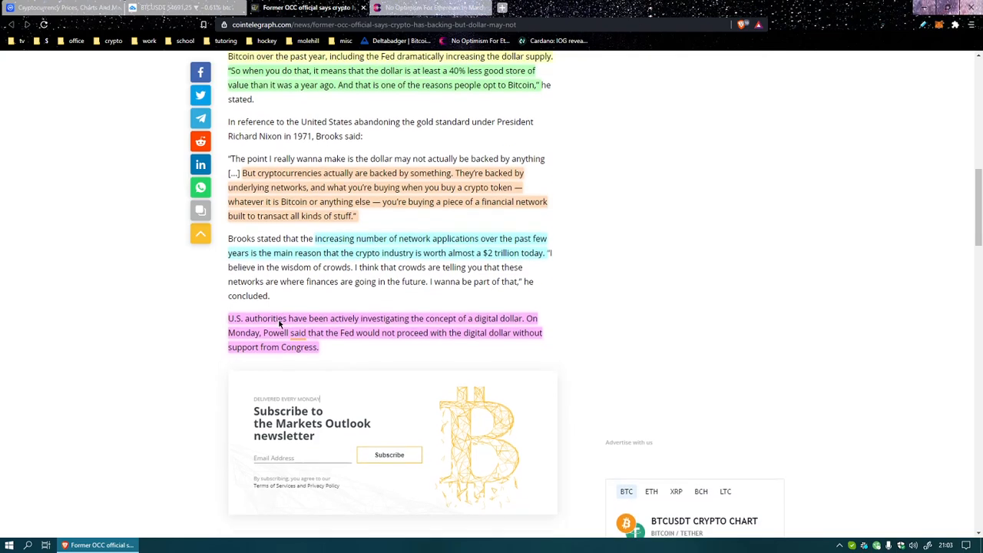
pyautogui.scroll(-3)
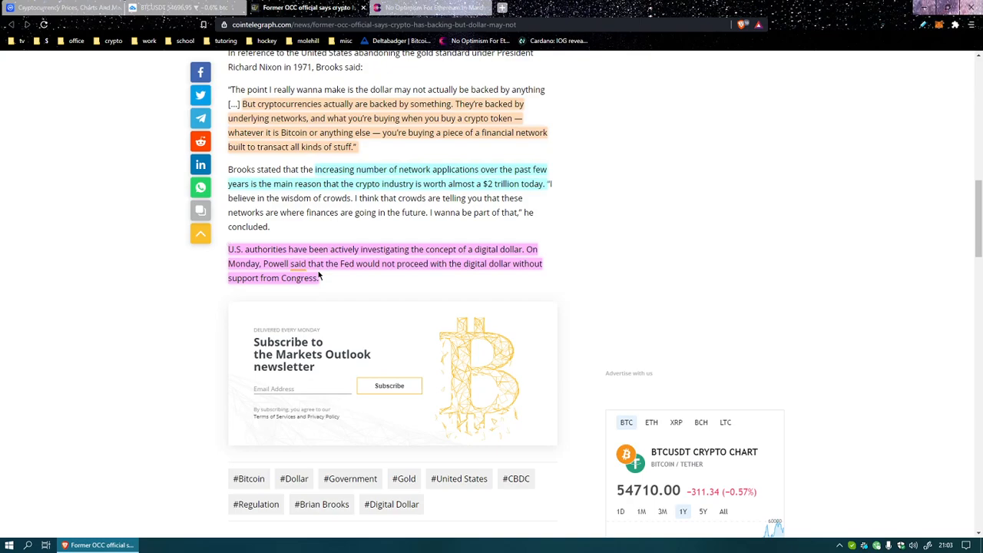
pyautogui.moveTo(293, 282)
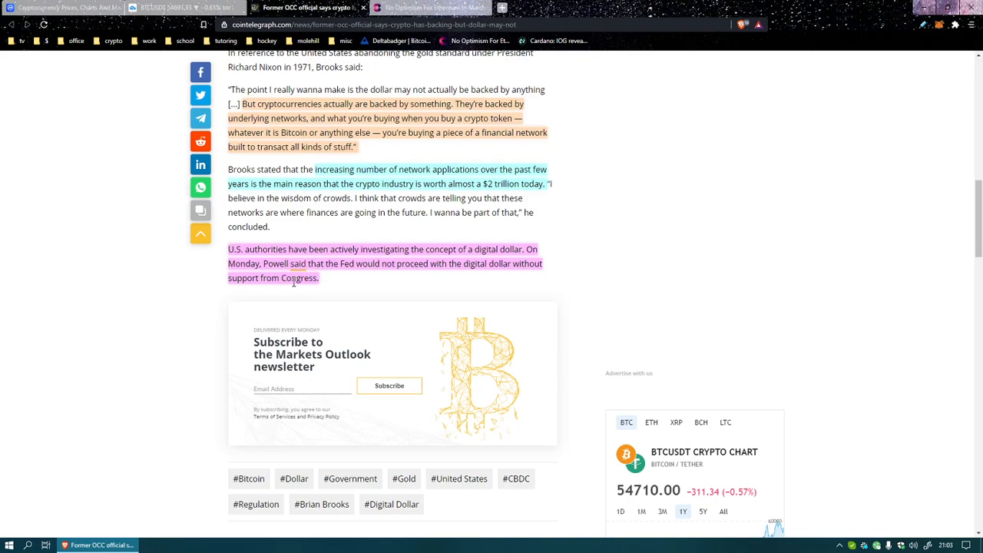
pyautogui.moveTo(294, 285)
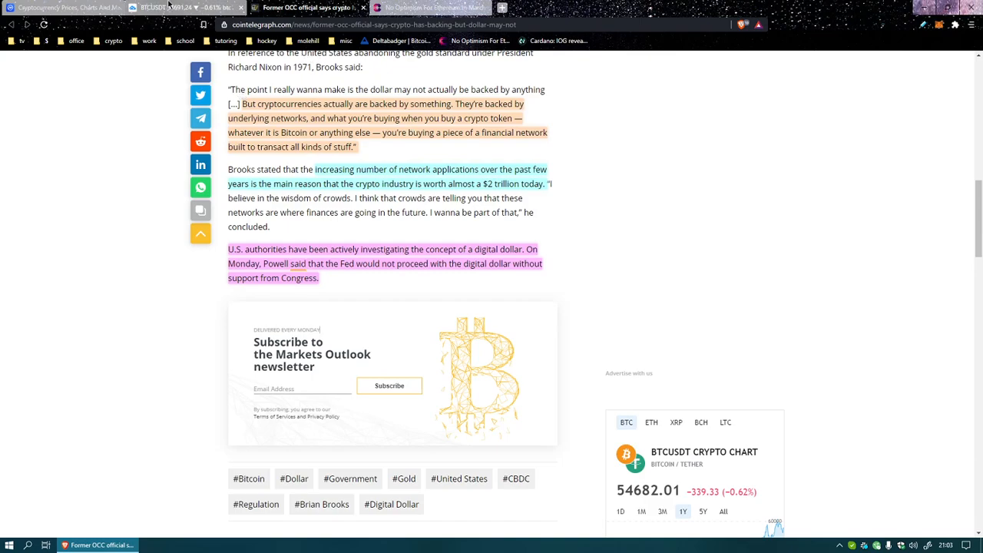
# Step: Bring up the Cryptonews article on Optimism delaying its Ethereum layer-2 launch
pyautogui.click(430, 7)
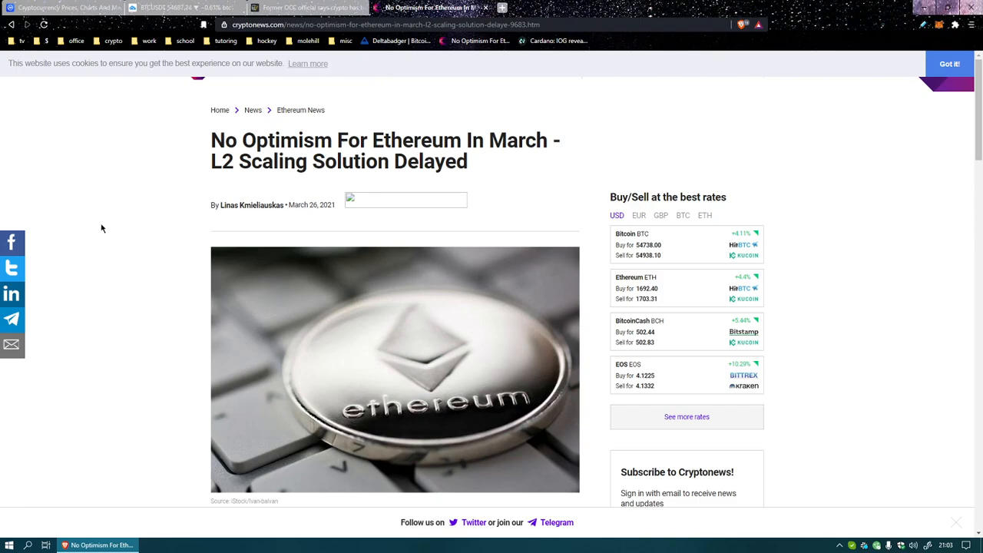
pyautogui.moveTo(109, 228)
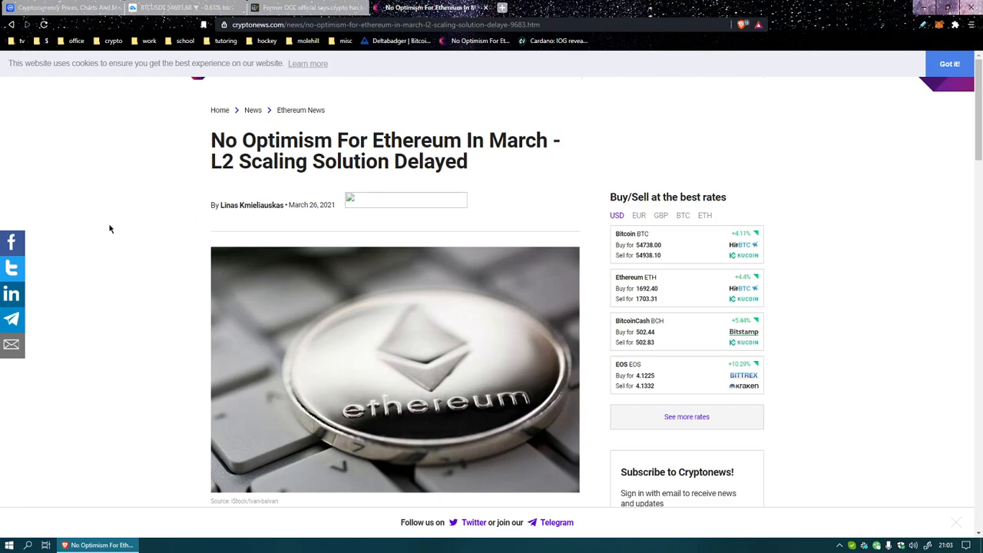
pyautogui.moveTo(118, 223)
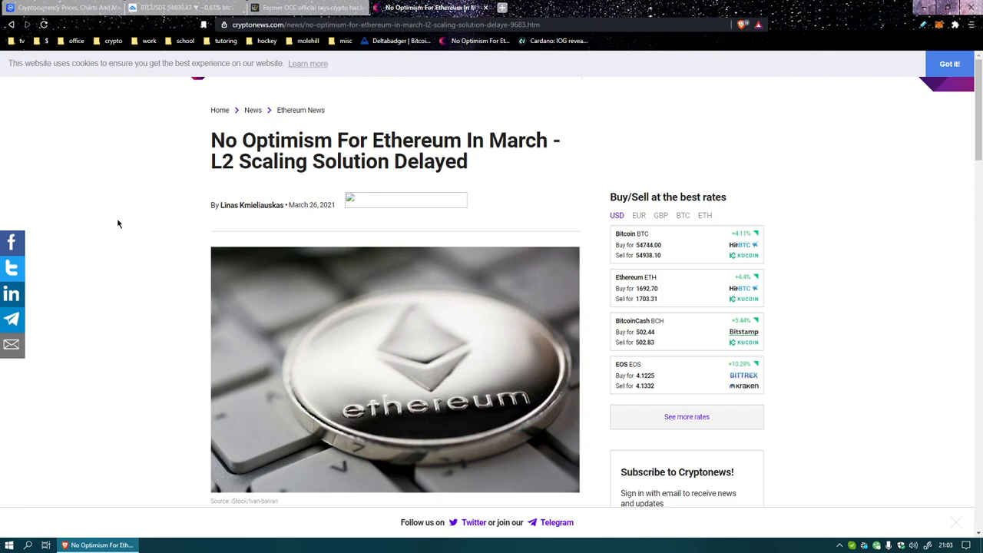
pyautogui.moveTo(120, 234)
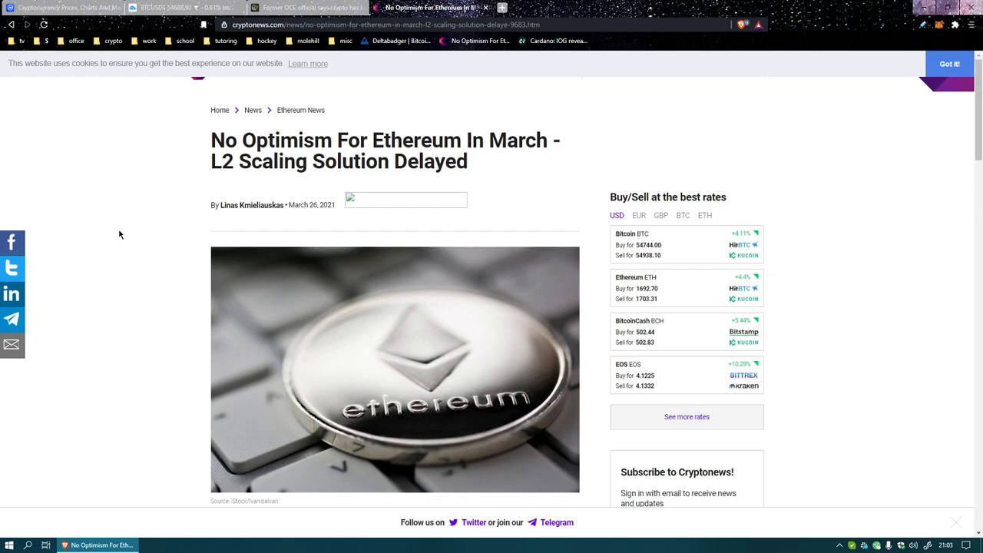
pyautogui.scroll(-3)
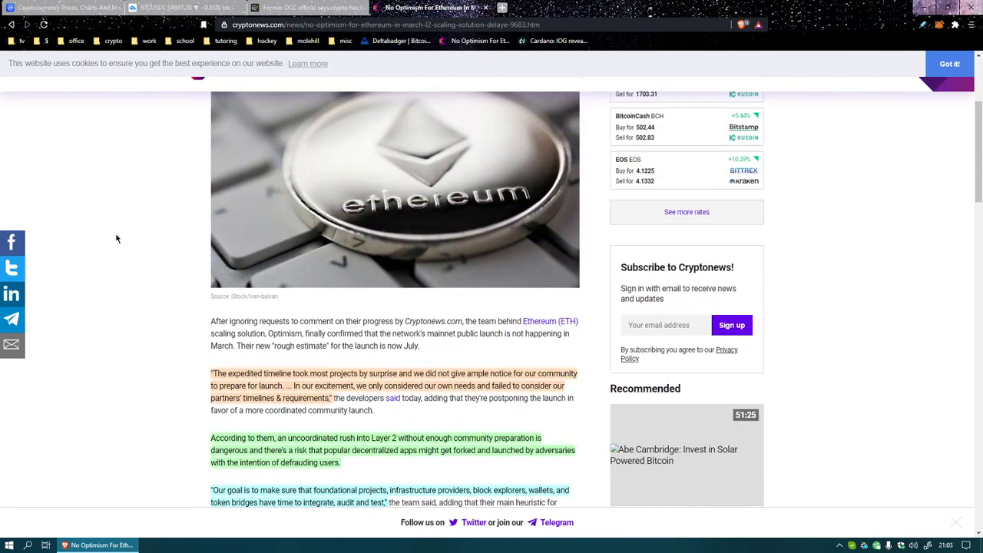
pyautogui.scroll(3)
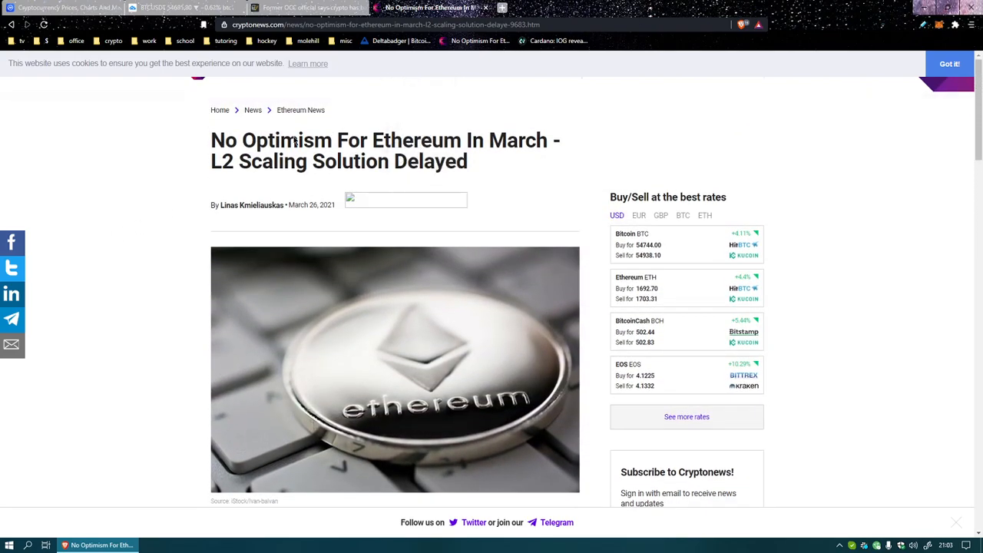
pyautogui.scroll(-3)
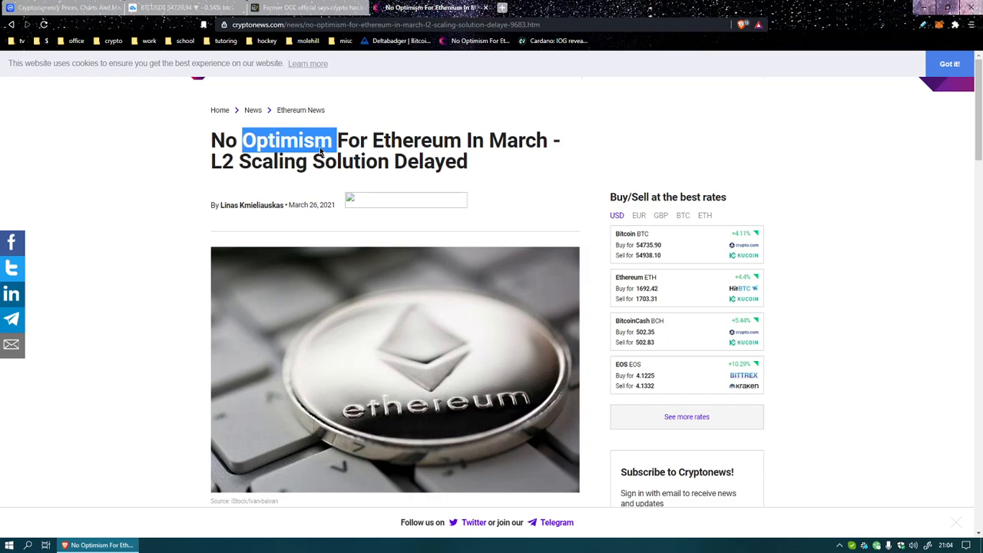
# Step: Clear the 'Optimism' headline selection and scroll past the quotes to the embedded tweet
pyautogui.click(336, 160)
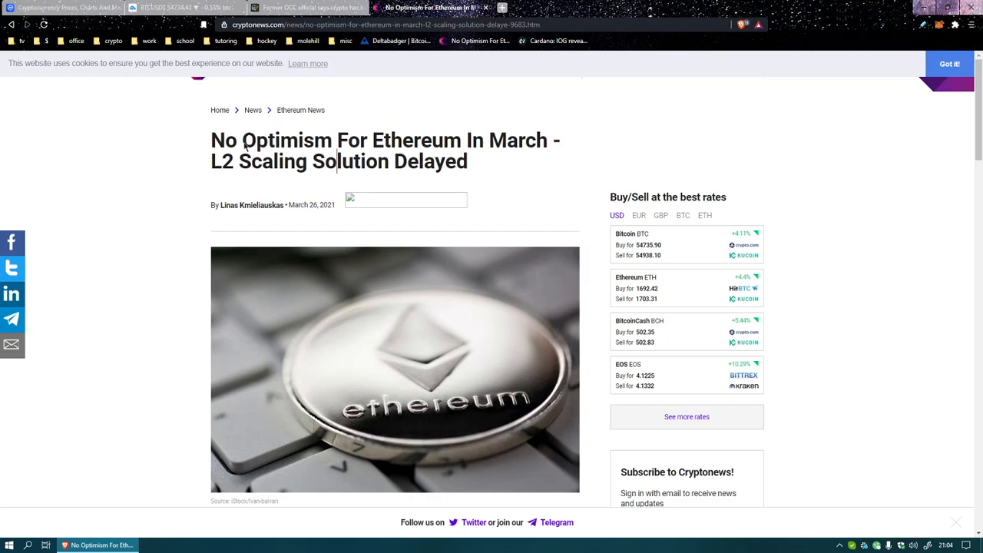
pyautogui.moveTo(149, 162)
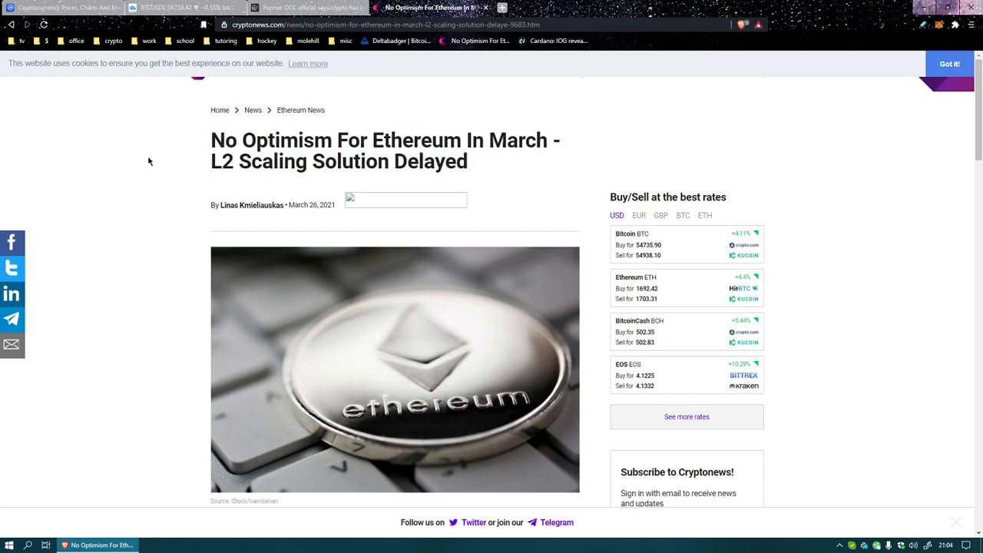
pyautogui.scroll(-3)
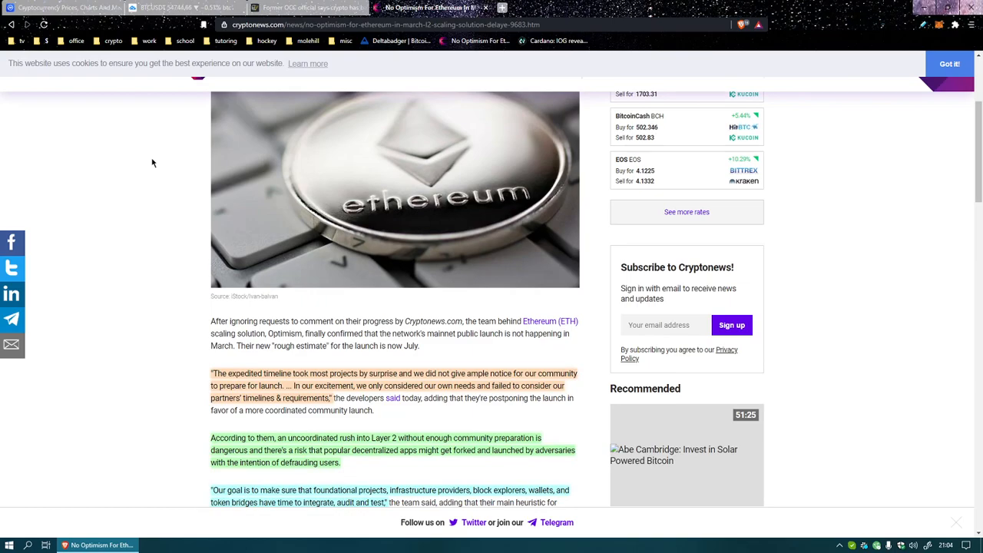
pyautogui.scroll(-3)
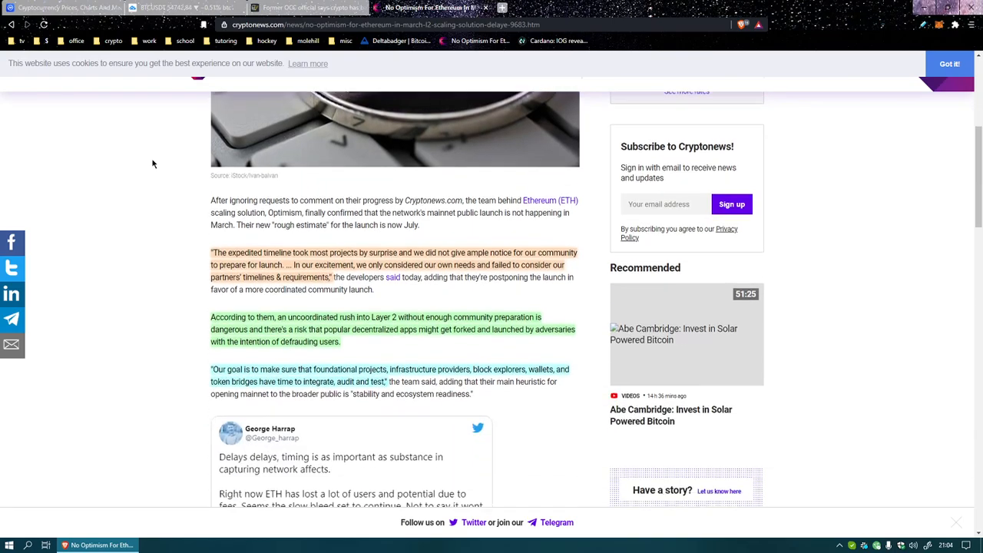
pyautogui.scroll(-3)
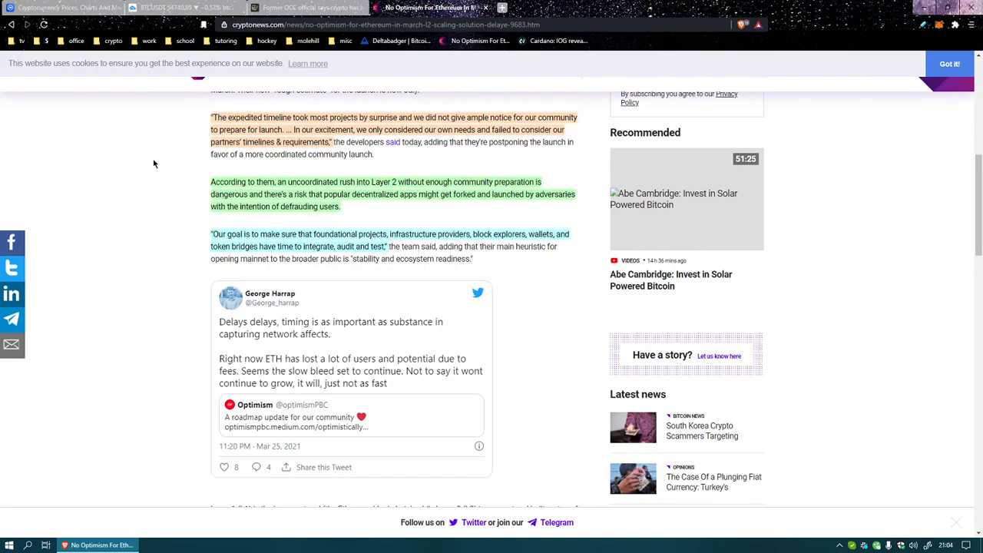
pyautogui.scroll(3)
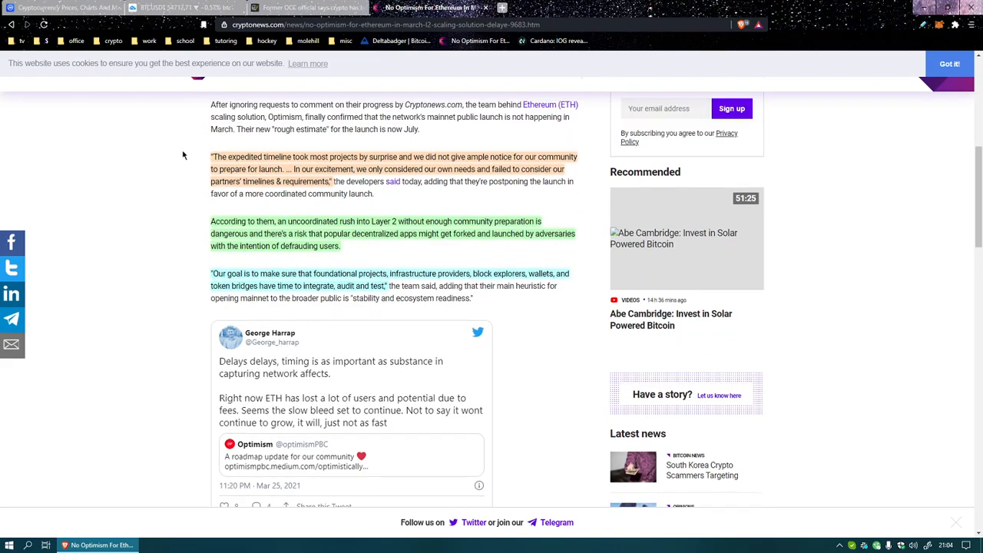
pyautogui.scroll(-3)
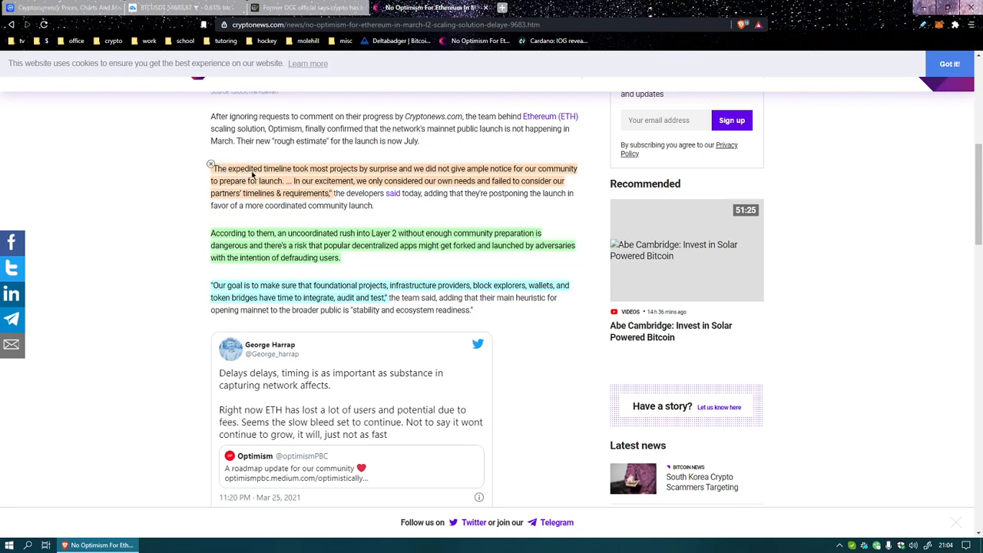
pyautogui.moveTo(369, 175)
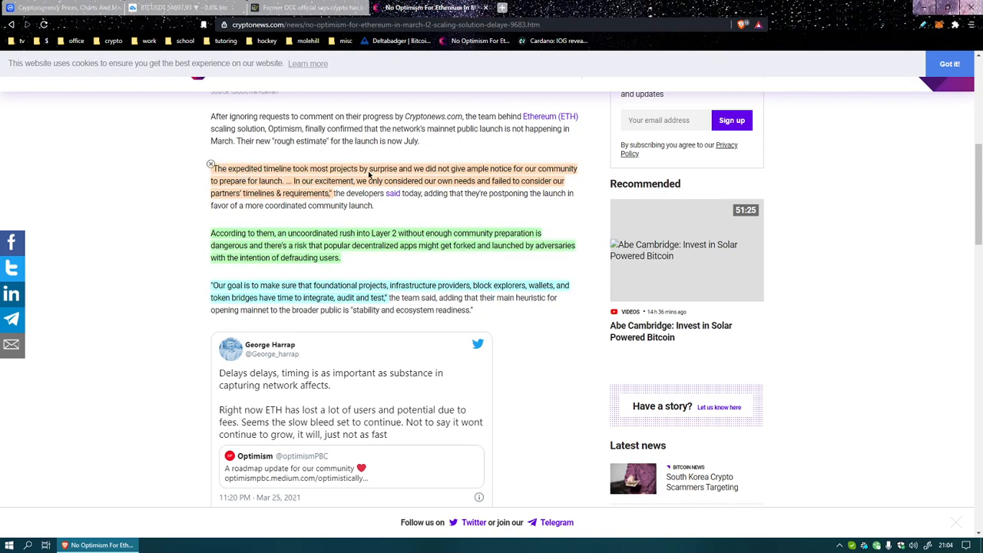
pyautogui.moveTo(453, 175)
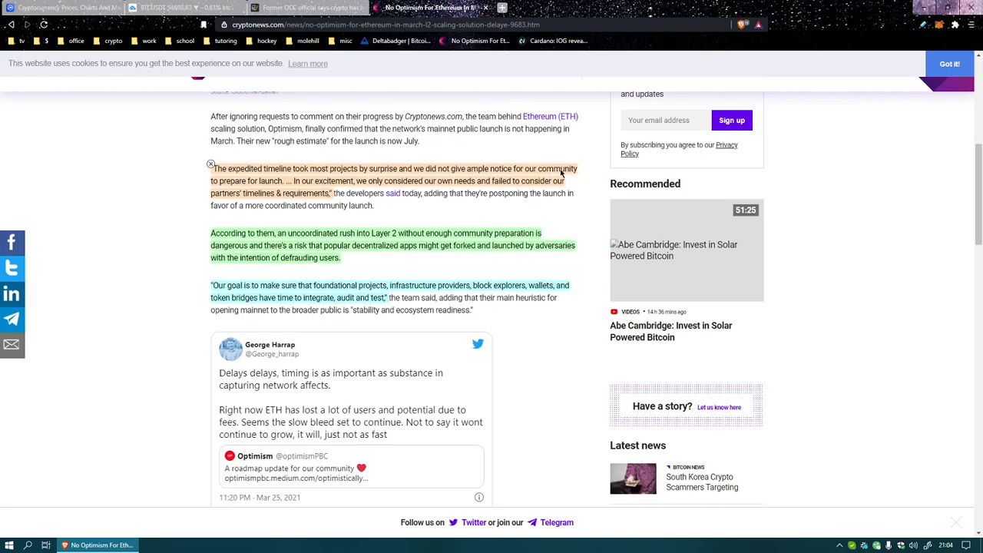
pyautogui.moveTo(284, 190)
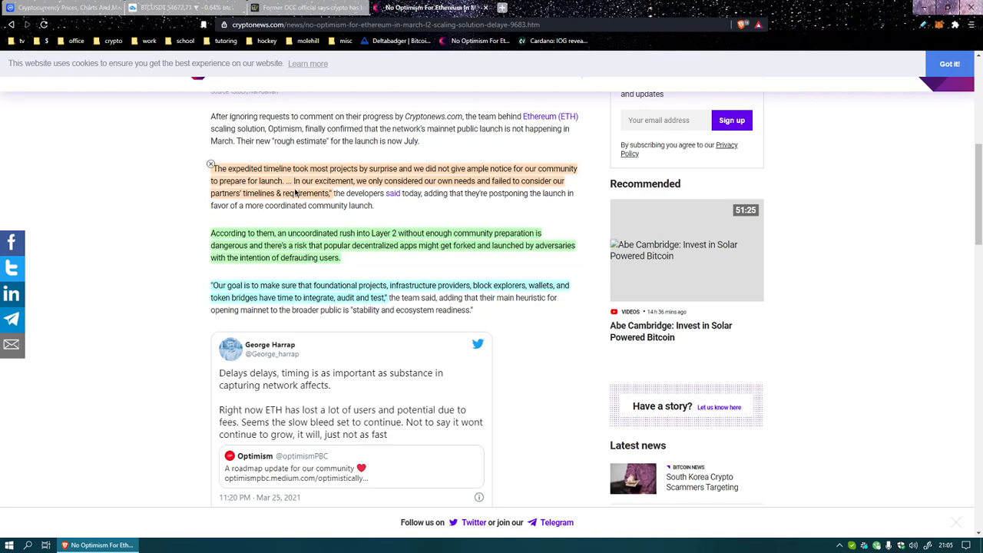
pyautogui.moveTo(366, 190)
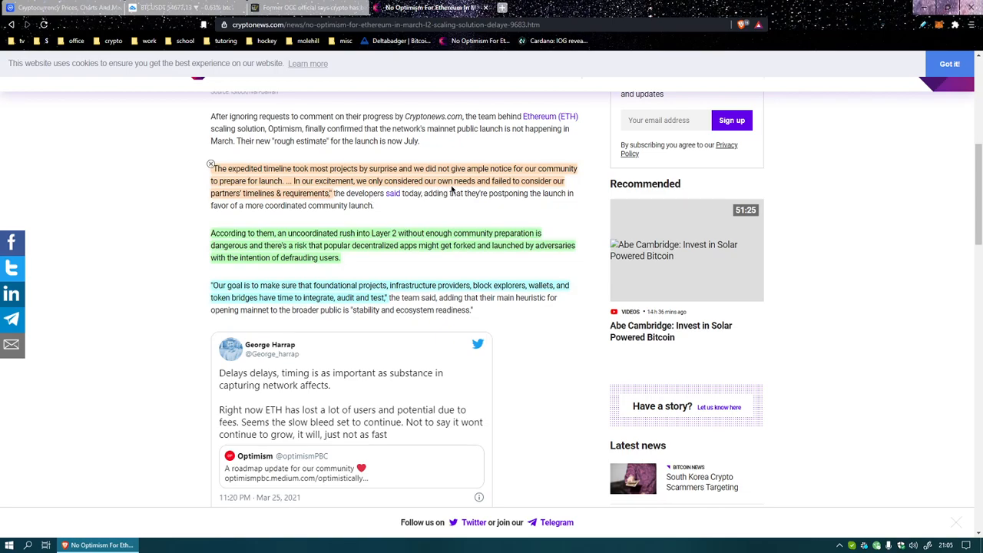
pyautogui.moveTo(356, 185)
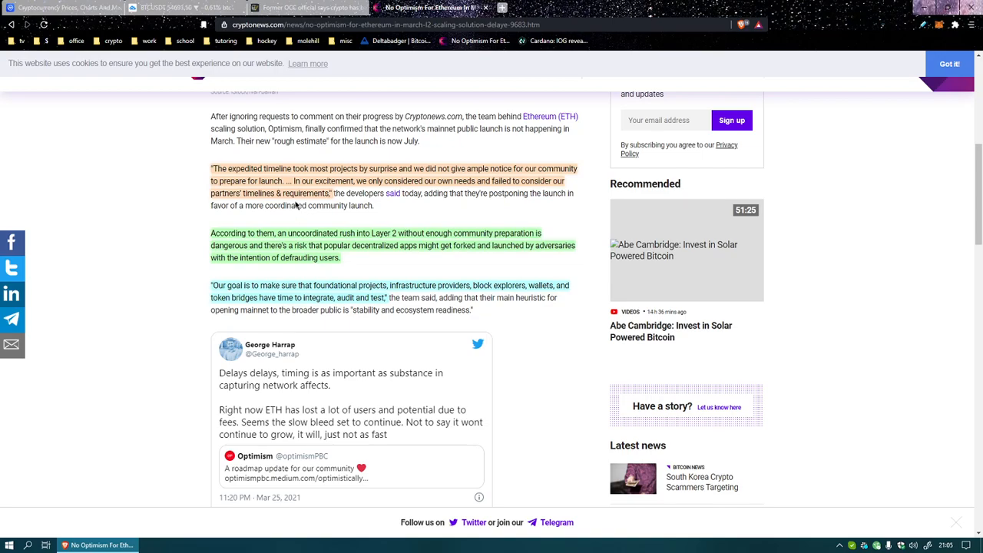
pyautogui.moveTo(288, 234)
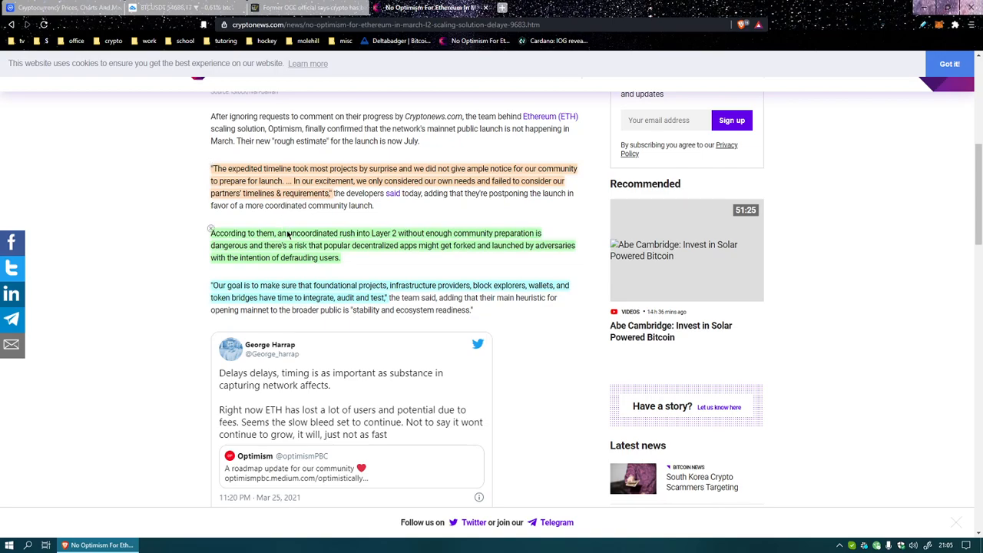
pyautogui.moveTo(152, 283)
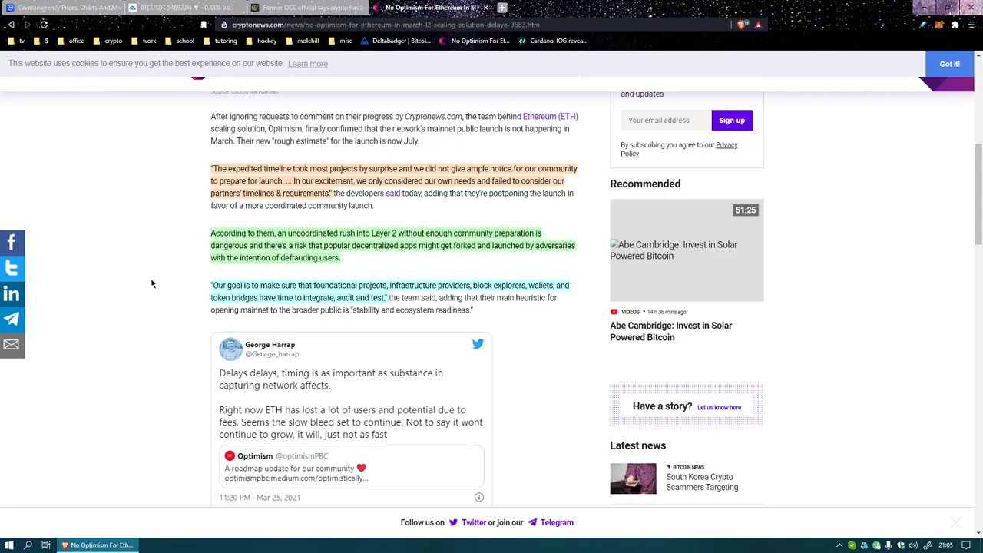
pyautogui.scroll(-3)
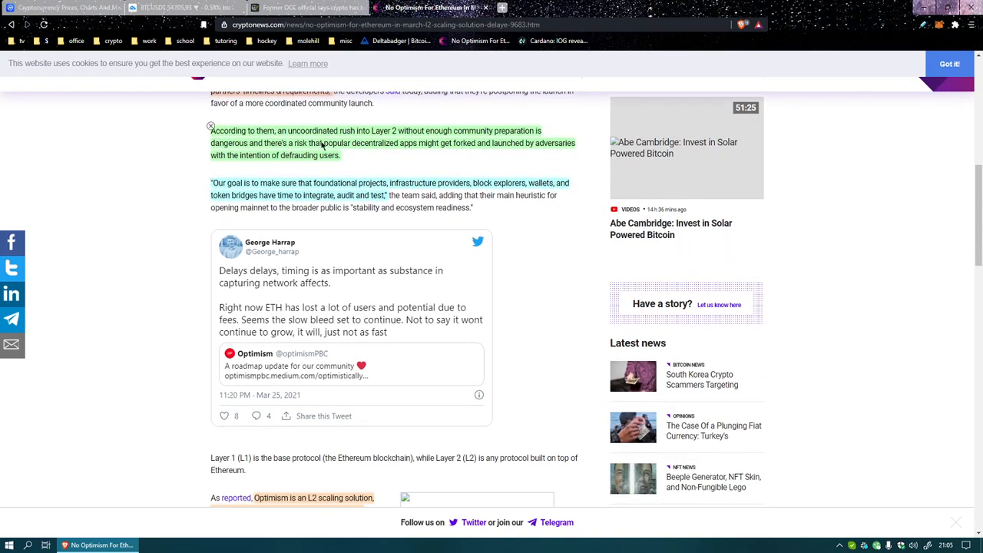
pyautogui.moveTo(463, 143)
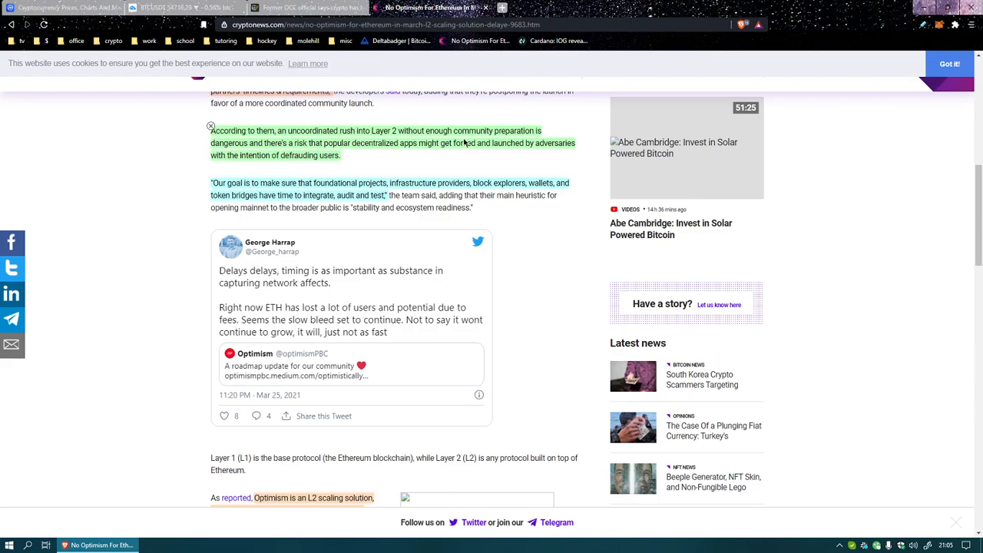
pyautogui.moveTo(238, 150)
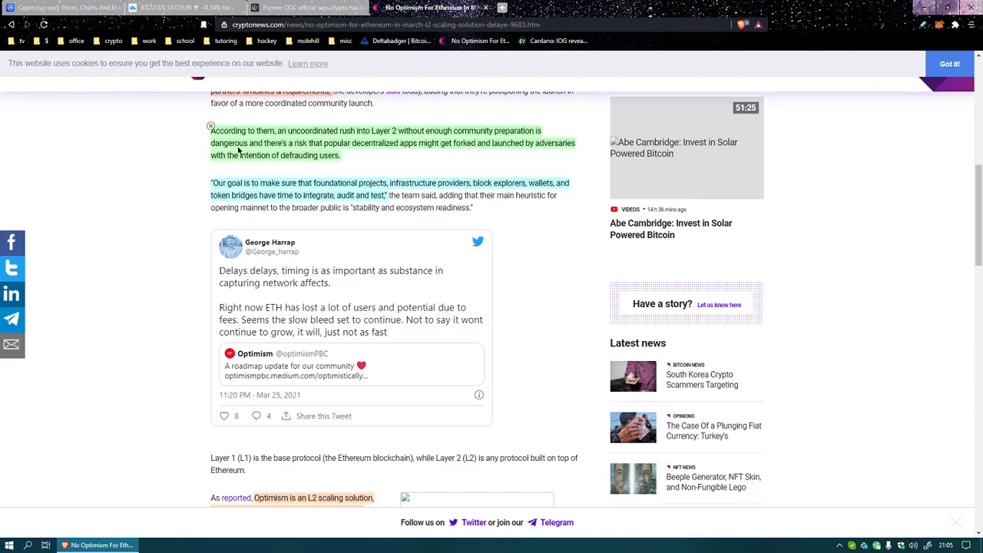
pyautogui.moveTo(308, 158)
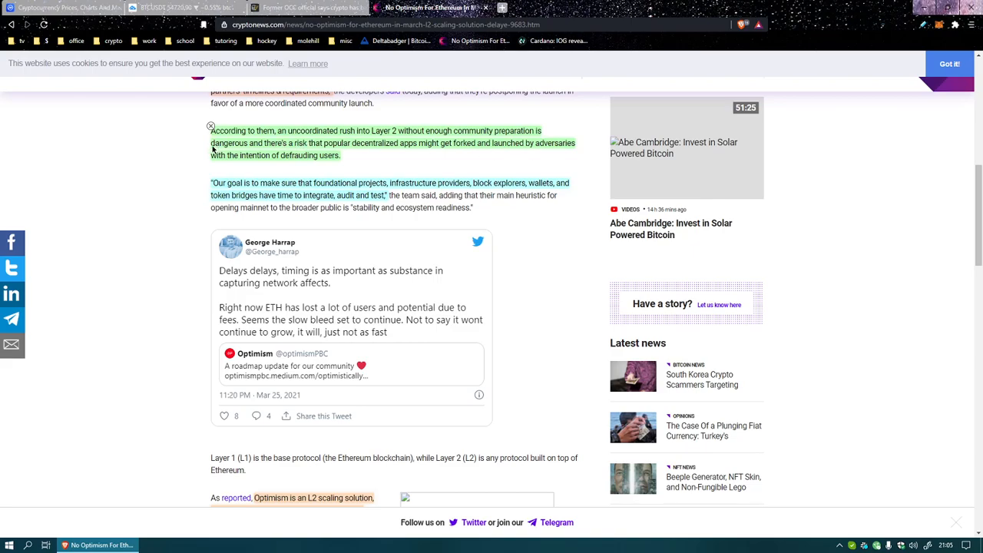
pyautogui.moveTo(352, 162)
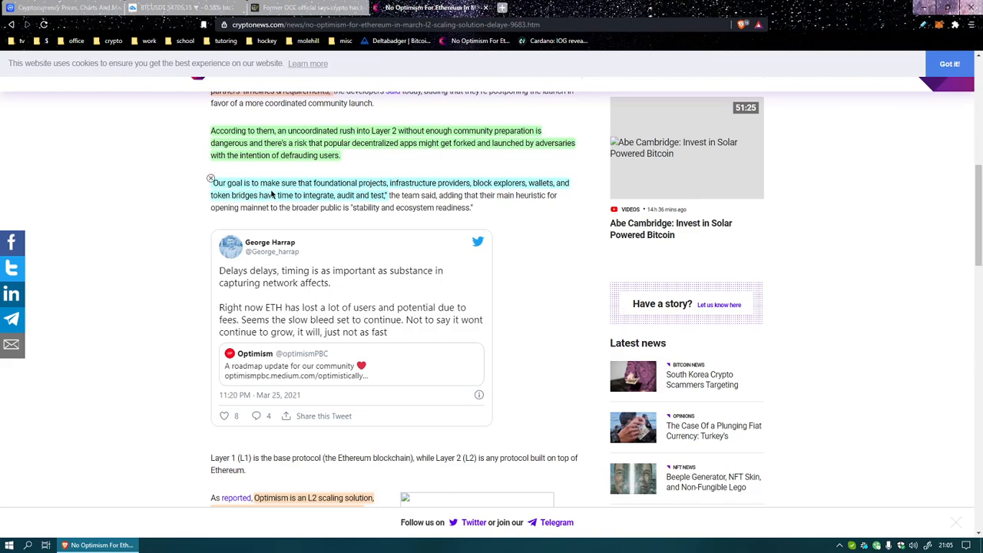
pyautogui.moveTo(350, 195)
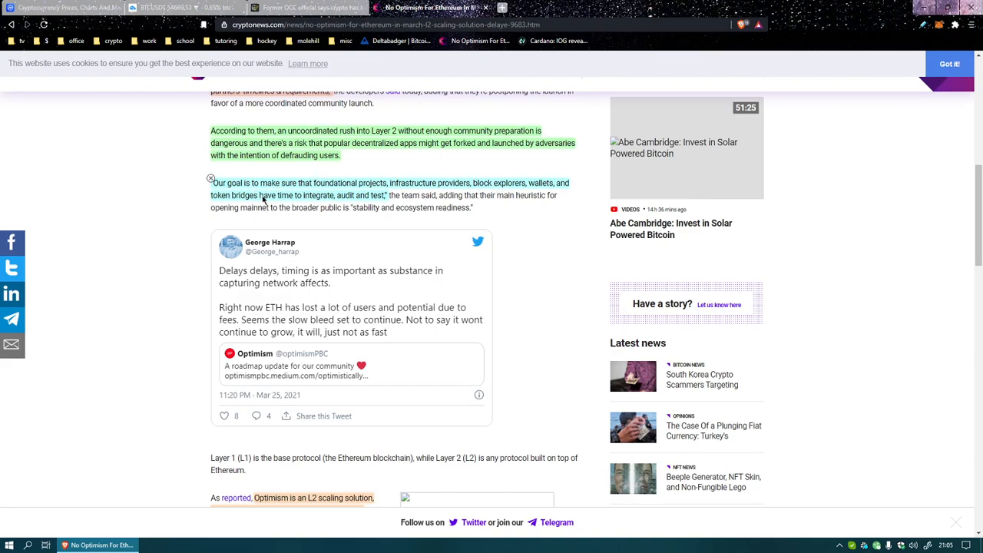
pyautogui.moveTo(341, 201)
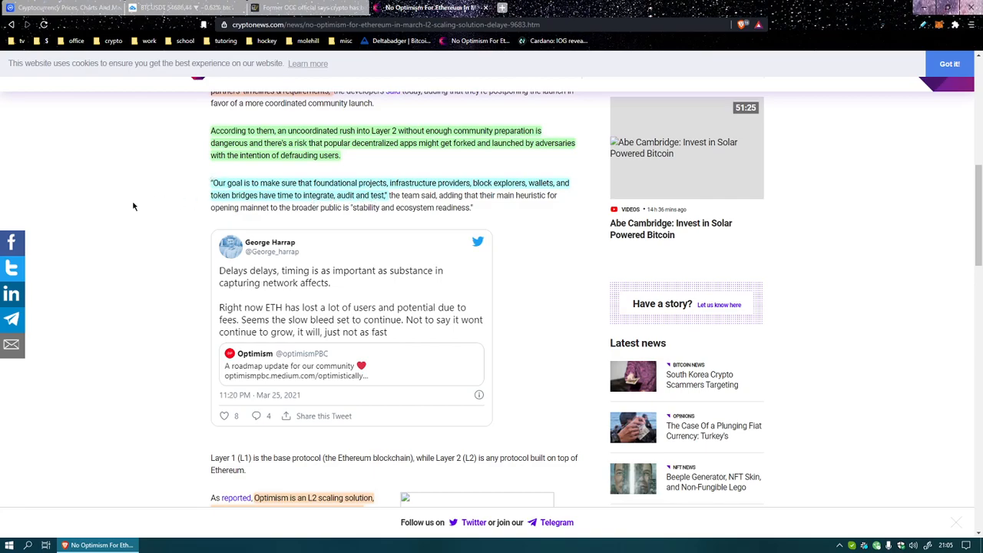
pyautogui.moveTo(121, 225)
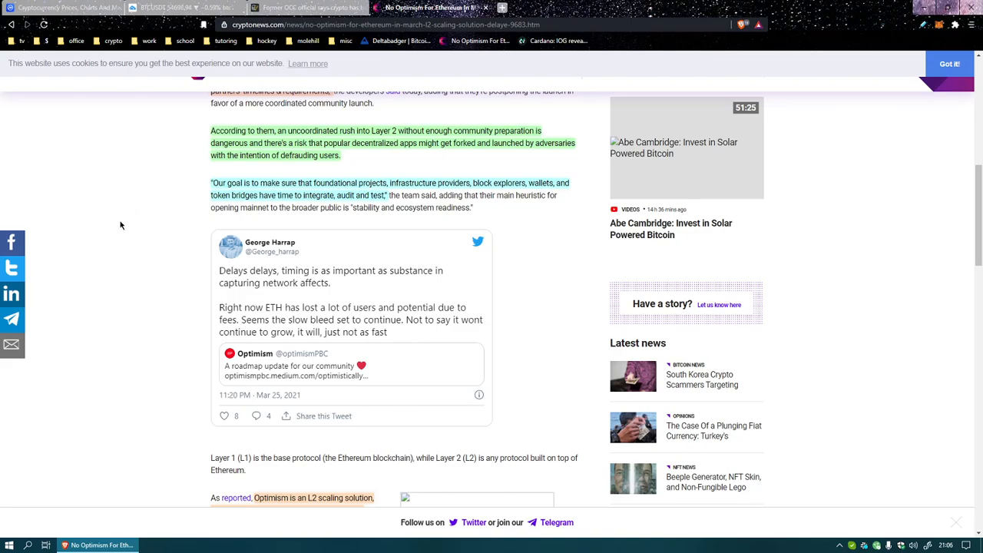
pyautogui.moveTo(132, 230)
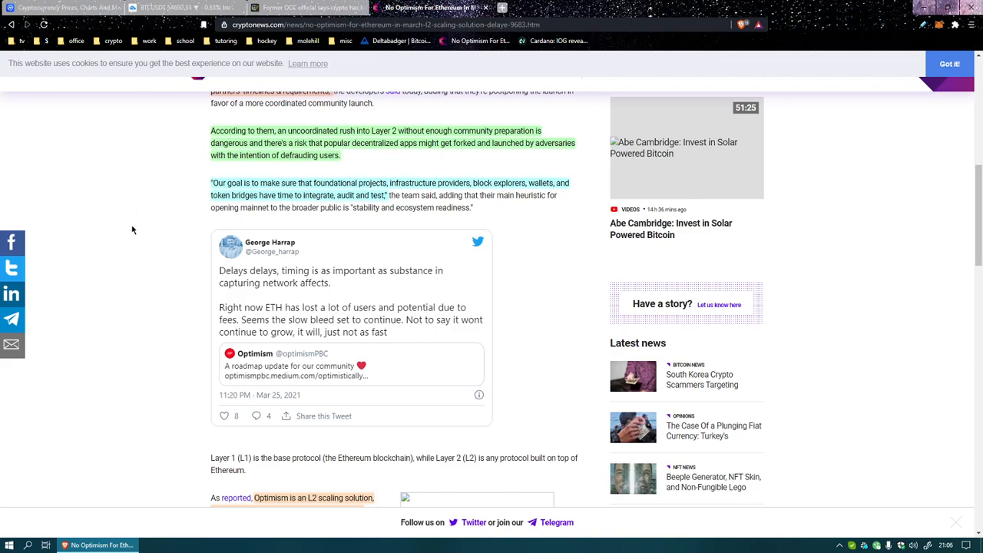
pyautogui.scroll(-3)
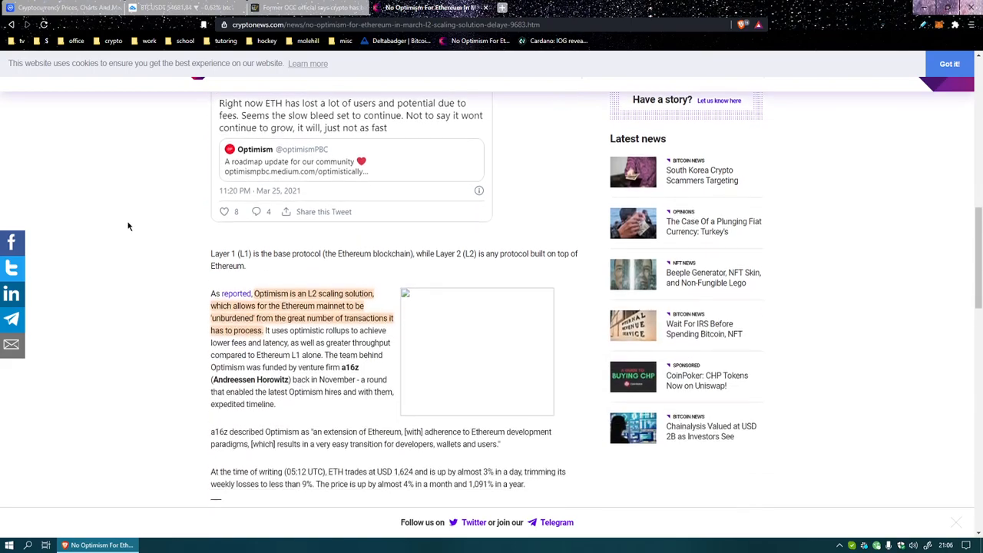
pyautogui.scroll(-3)
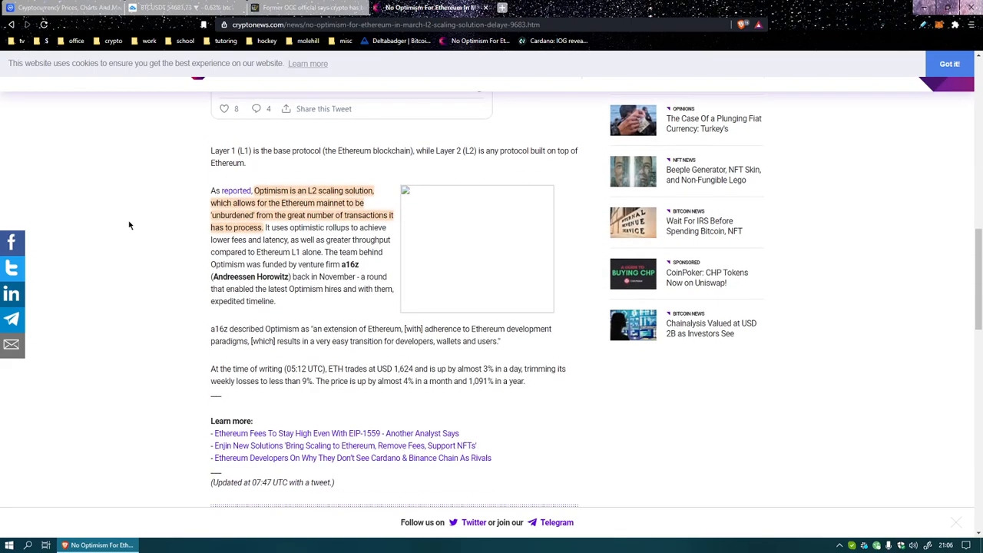
pyautogui.moveTo(290, 197)
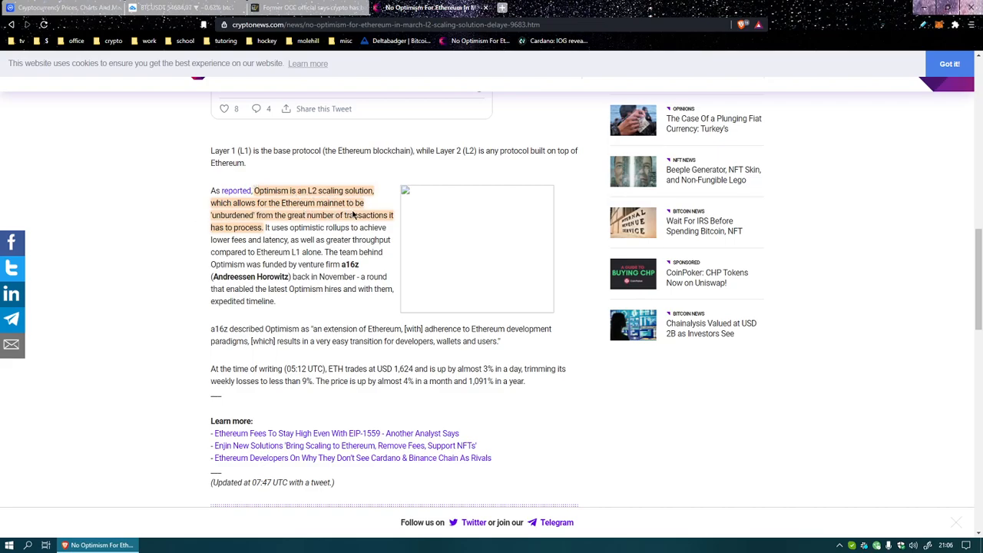
pyautogui.moveTo(301, 222)
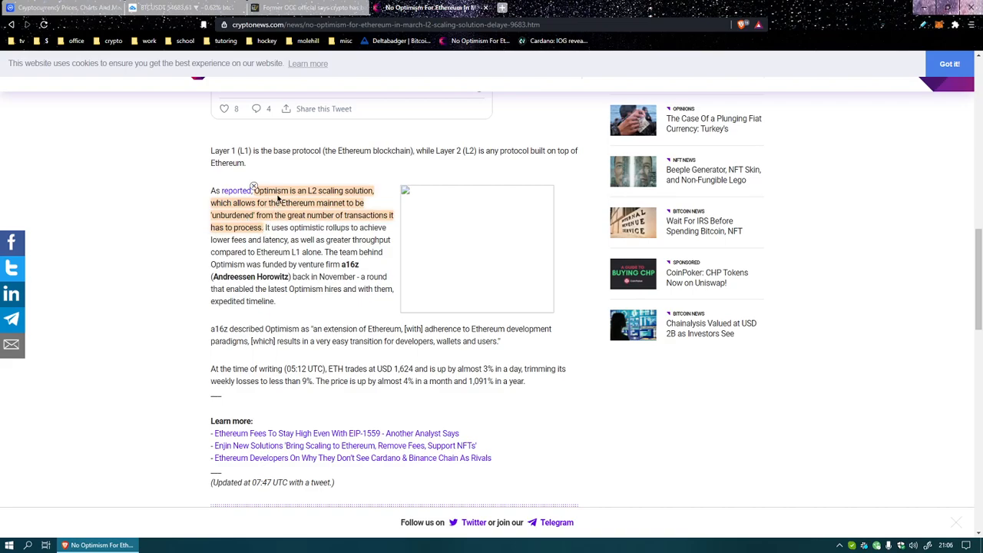
pyautogui.moveTo(284, 223)
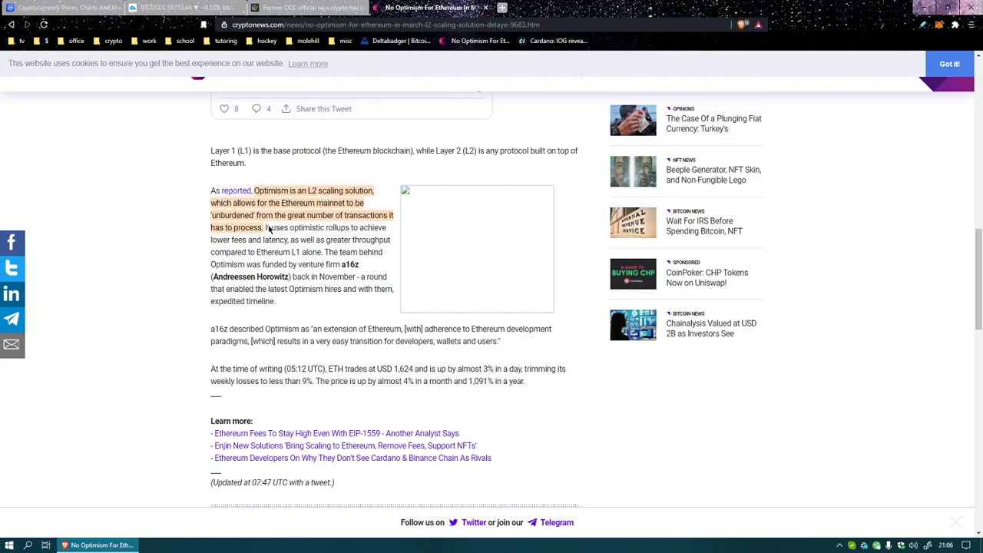
pyautogui.moveTo(265, 233)
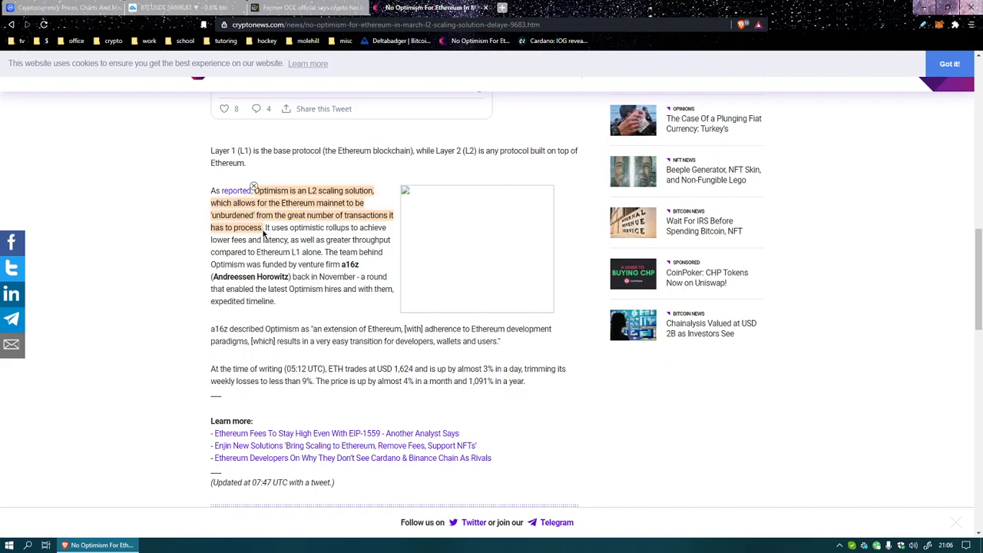
pyautogui.moveTo(92, 235)
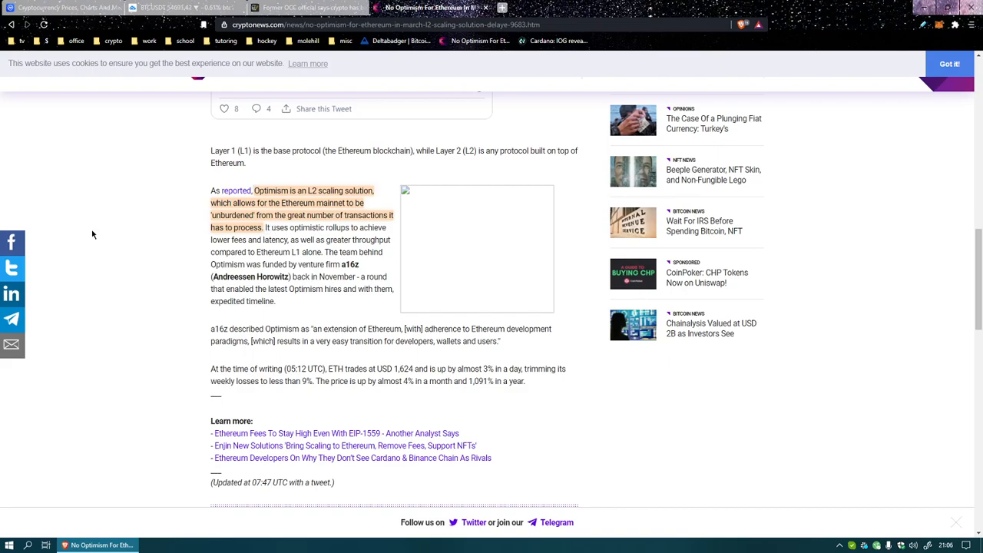